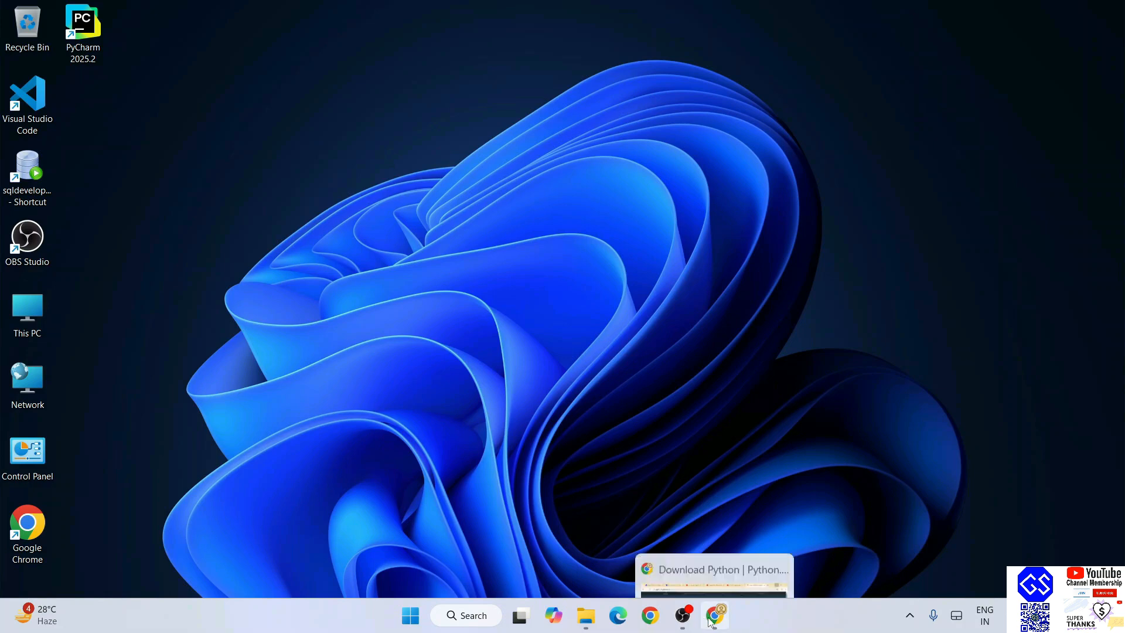
Open Command Prompt via cmd and run python --version, showing Python 3.13.6.
{"action": "left_click", "coordinate": [714, 614]}
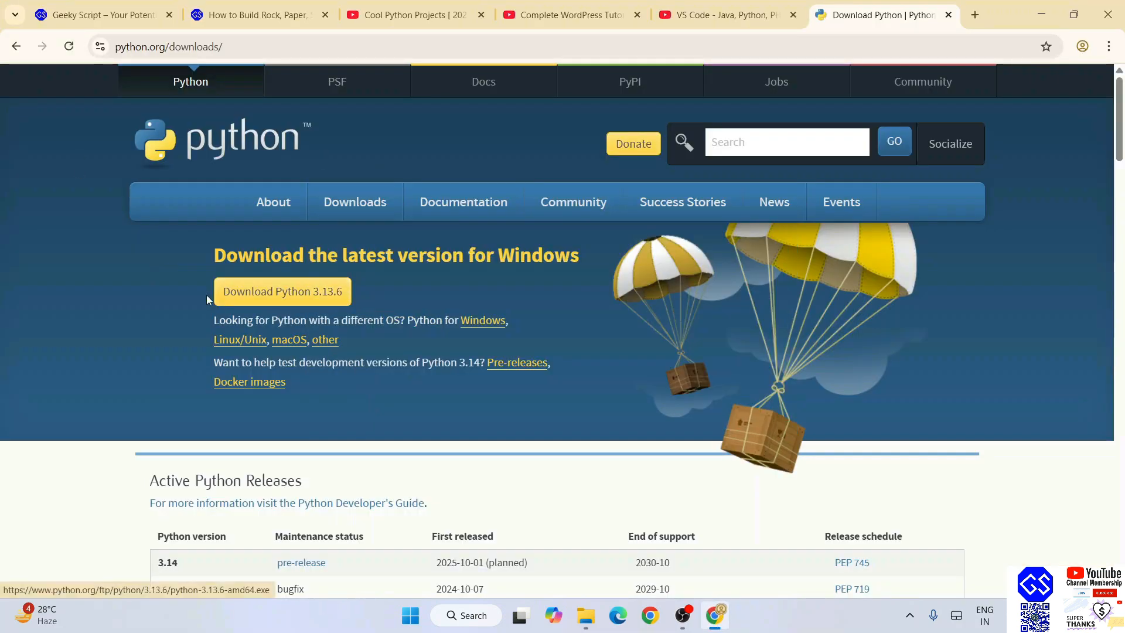
{"action": "mouse_move", "coordinate": [421, 300]}
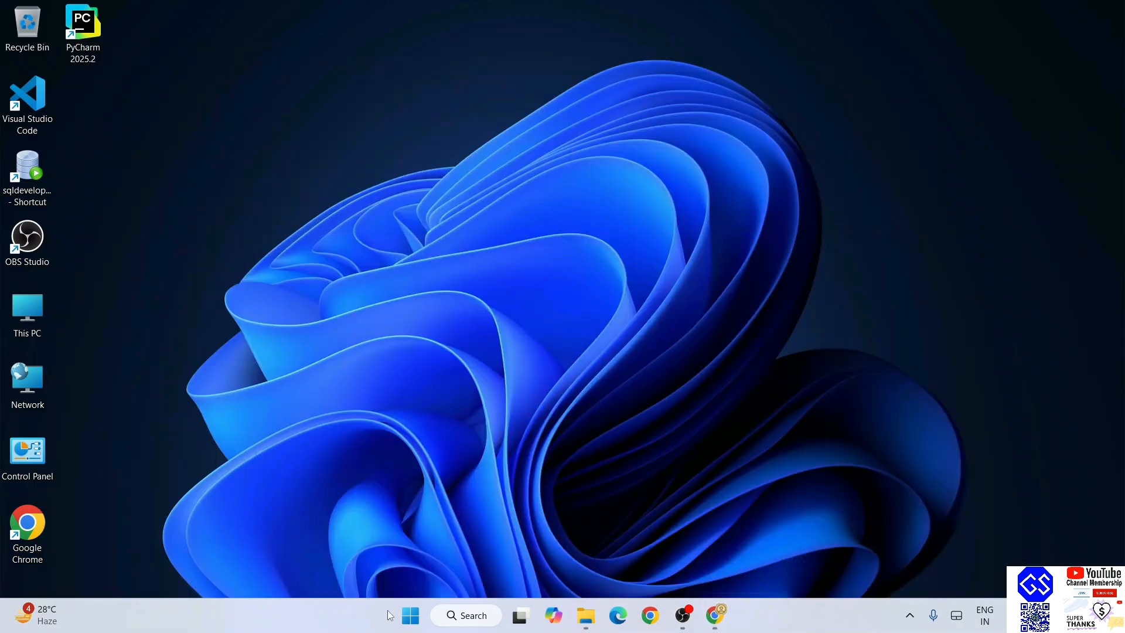
{"action": "type", "text": "cmd"}
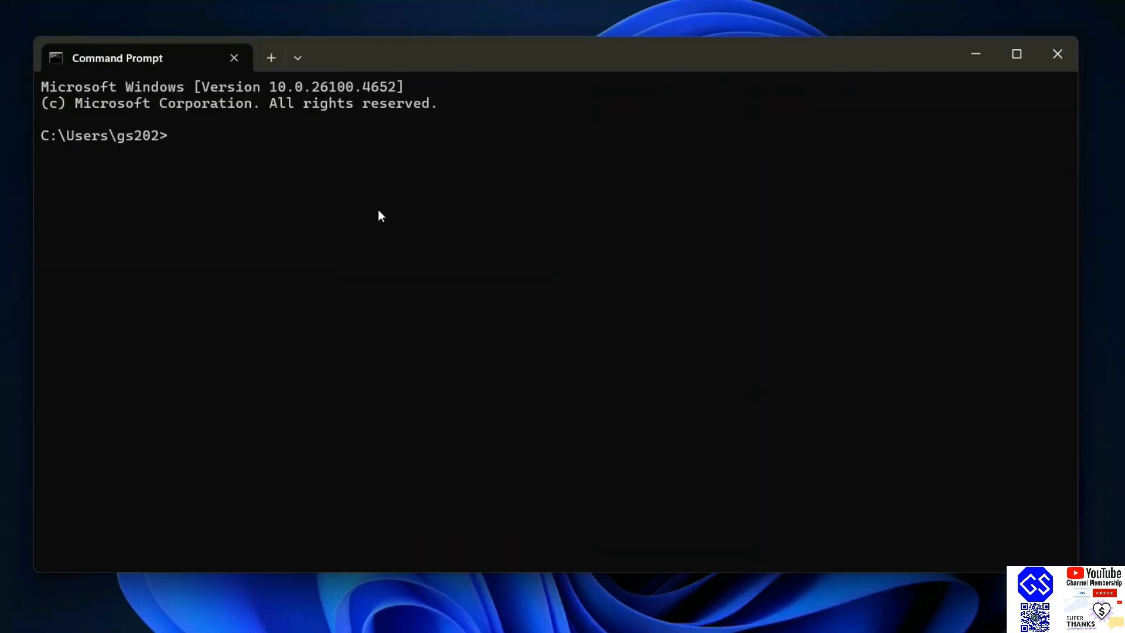
{"action": "type", "text": "python"}
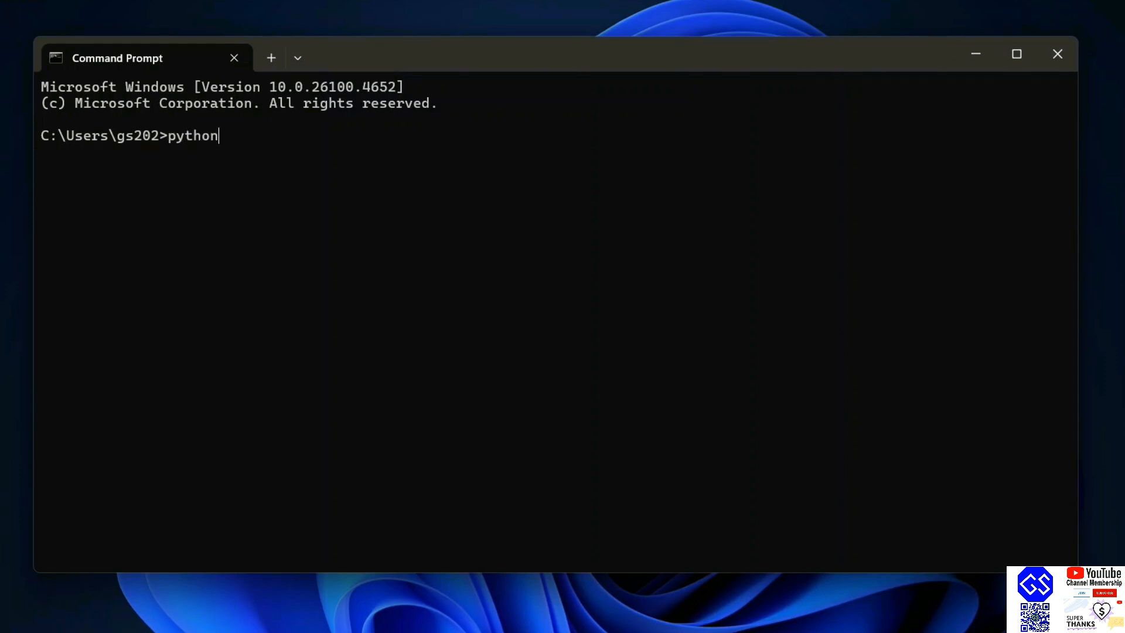
{"action": "type", "text": "--version"}
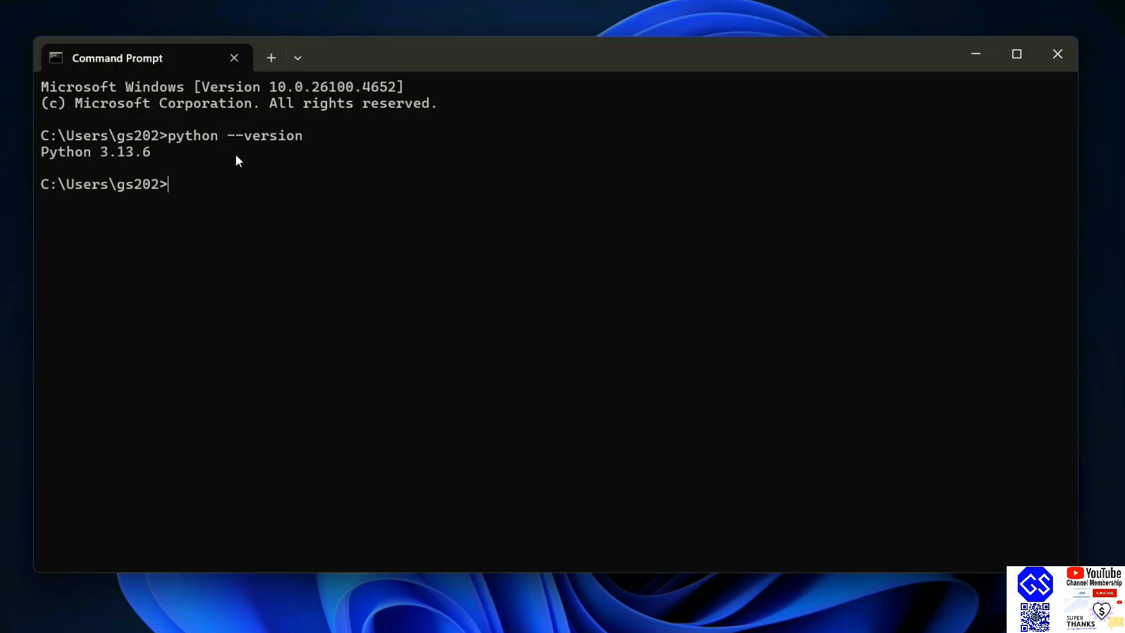
{"action": "mouse_move", "coordinate": [192, 172]}
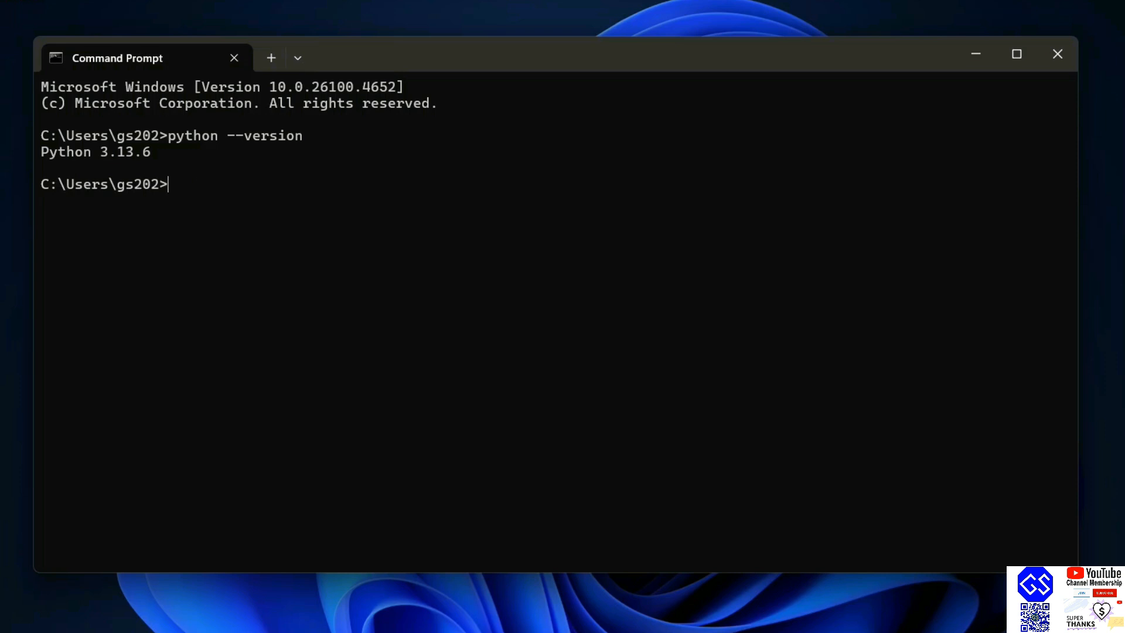
Run pip index versions pip and highlight the INSTALLED and LATEST lines, both 25.2.
{"action": "type", "text": "pip i"}
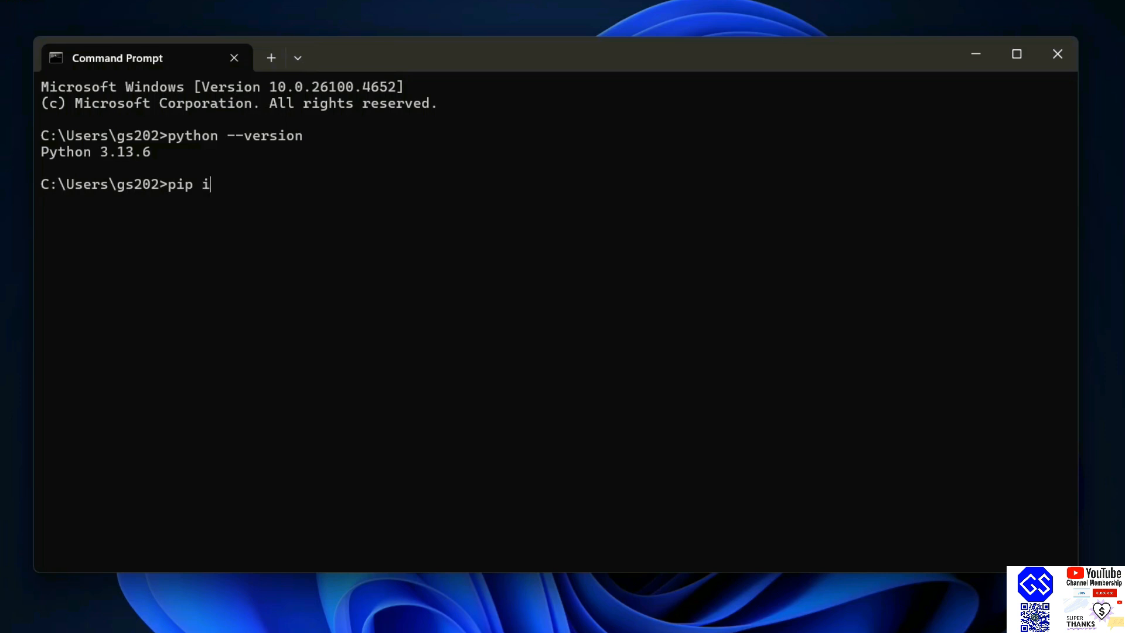
{"action": "type", "text": "ndex"}
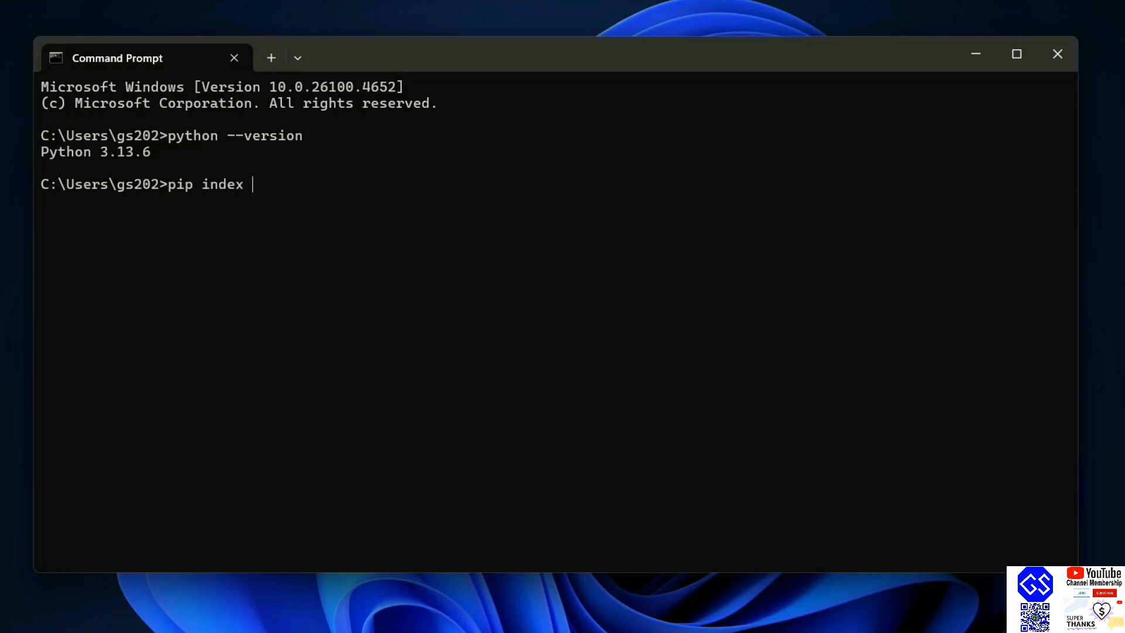
{"action": "type", "text": "versions pip"}
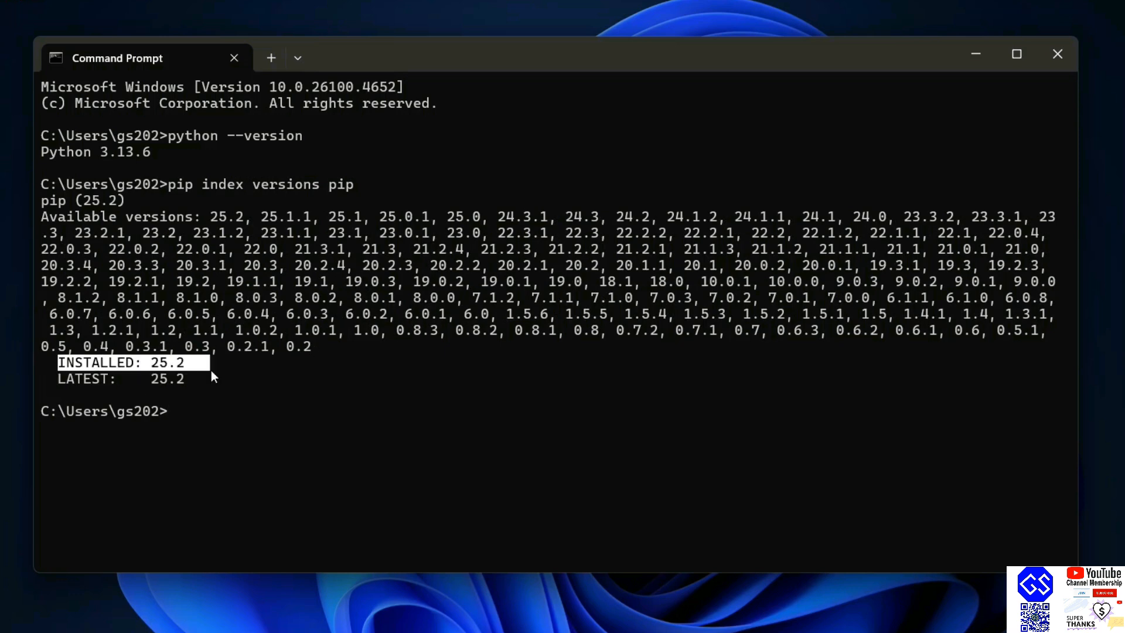
{"action": "left_click_drag", "start_coordinate": [208, 362], "coordinate": [223, 379]}
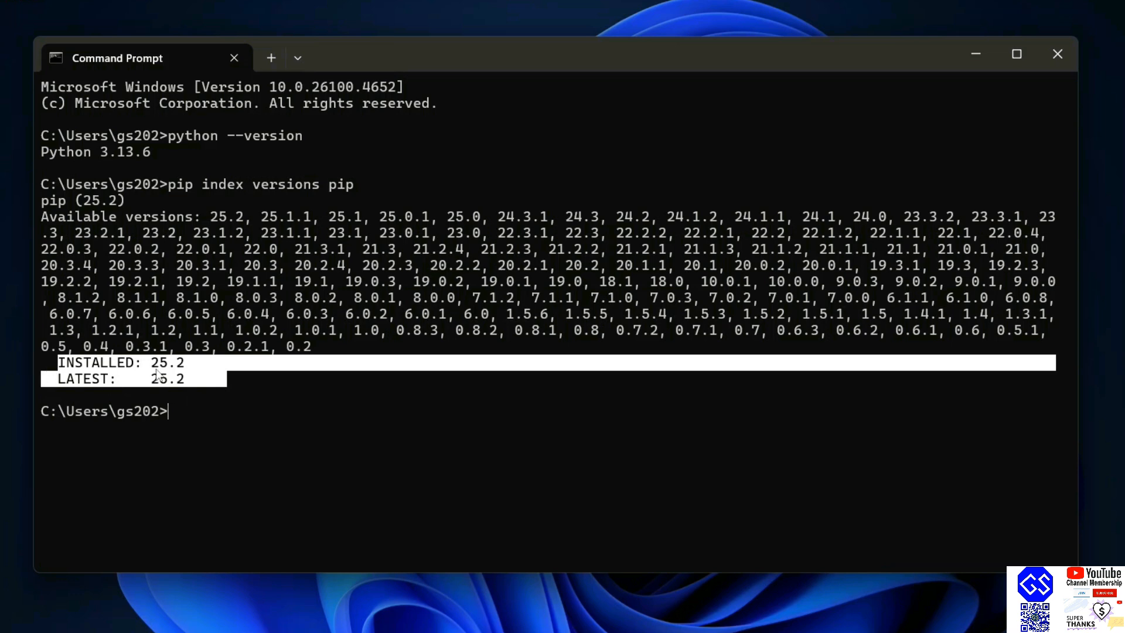
{"action": "mouse_move", "coordinate": [204, 367]}
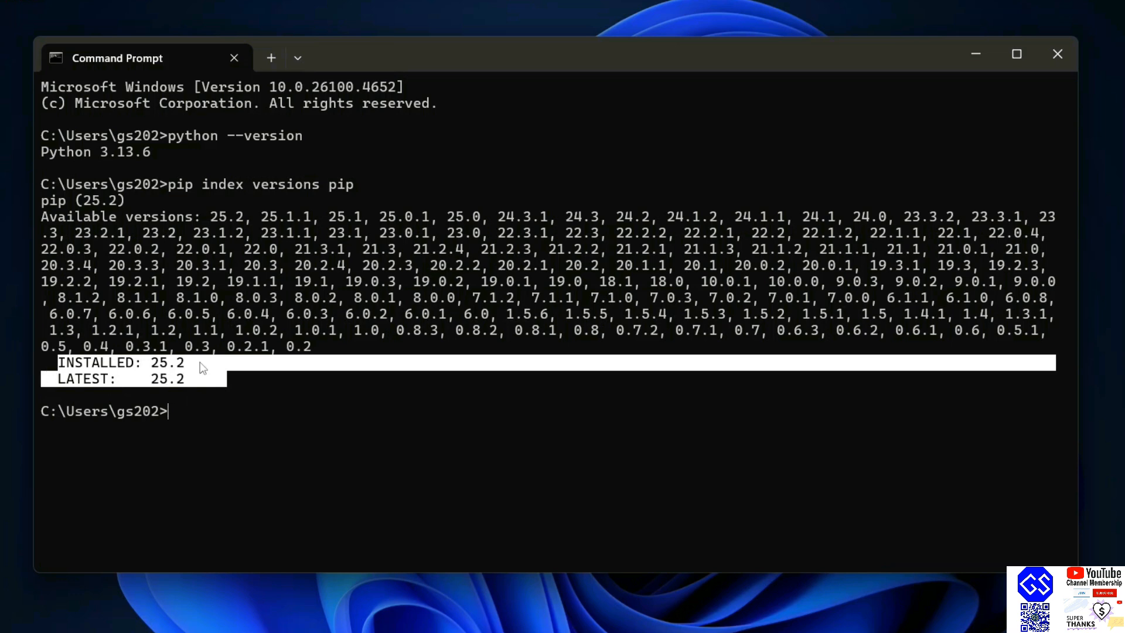
{"action": "mouse_move", "coordinate": [177, 386]}
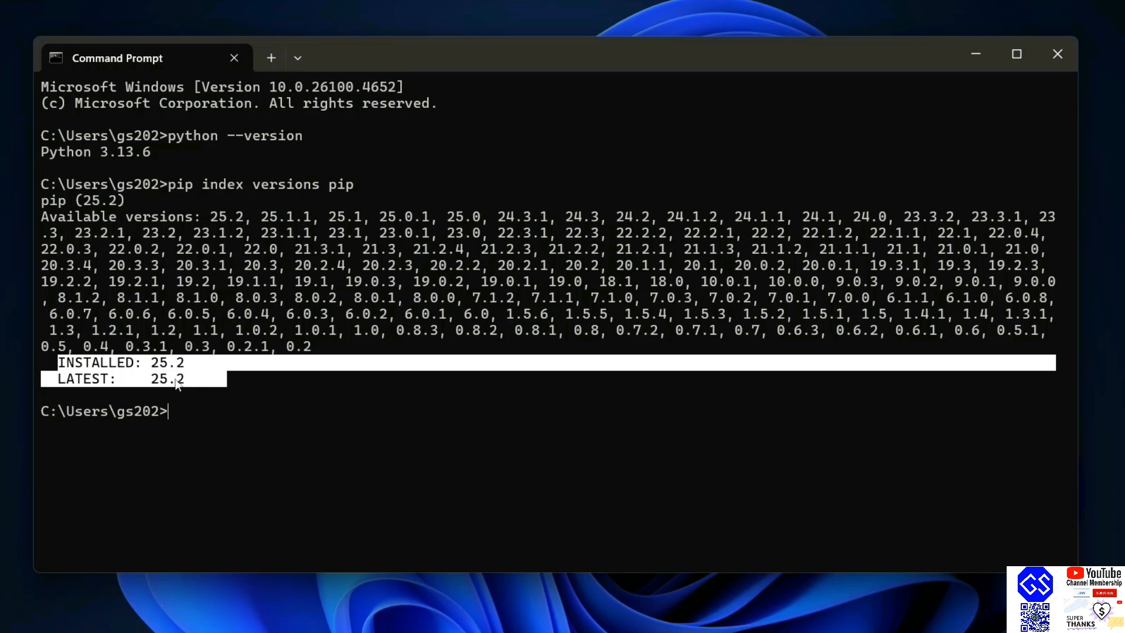
{"action": "mouse_move", "coordinate": [218, 387]}
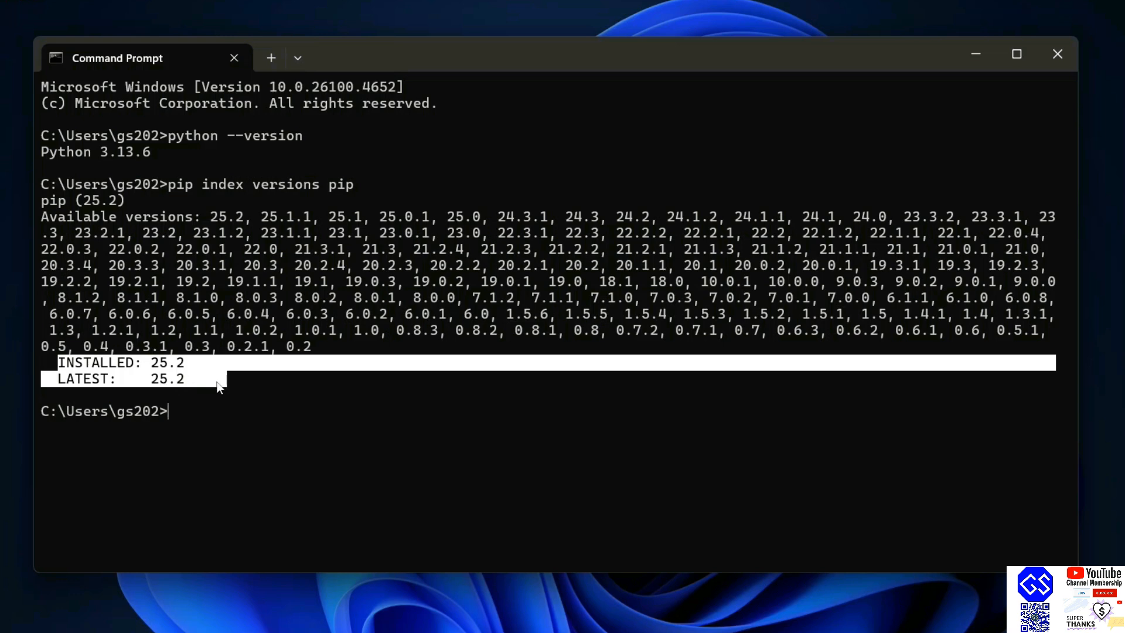
{"action": "mouse_move", "coordinate": [162, 387]}
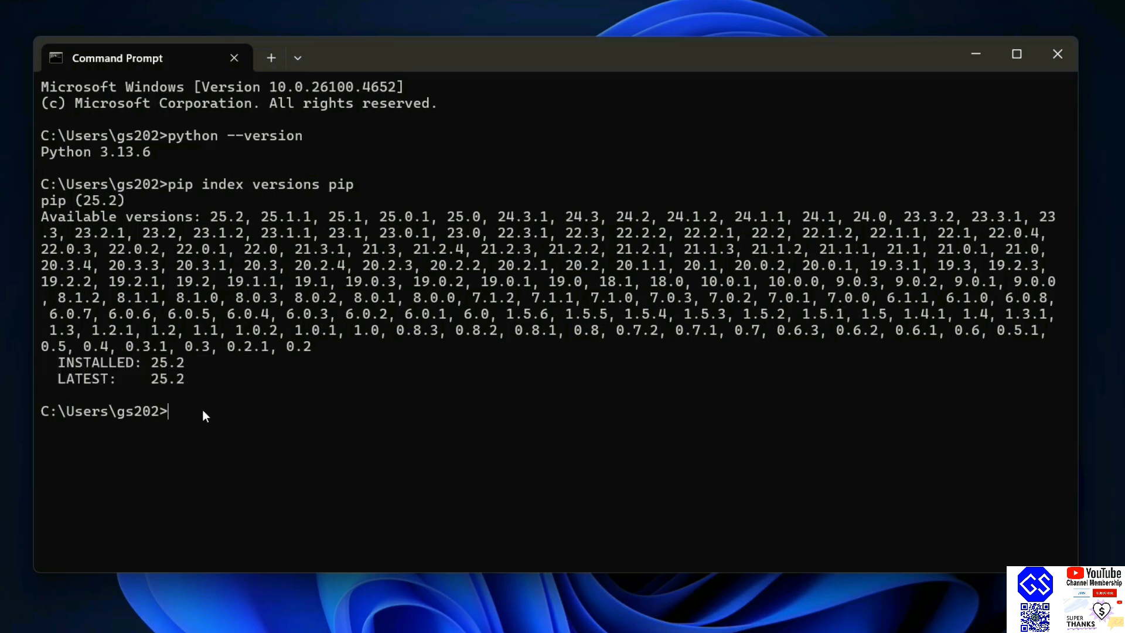
Run python.exe -m pip install --upgrade pip, confirming pip 25.2 is already satisfied.
{"action": "type", "text": "python"}
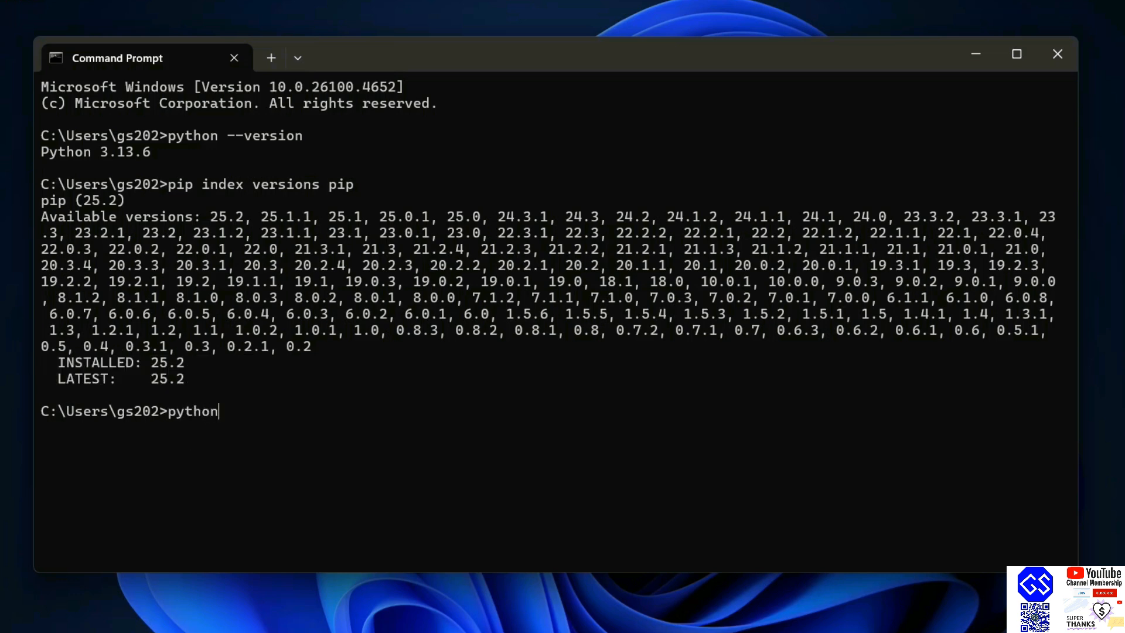
{"action": "type", "text": ".exe -"}
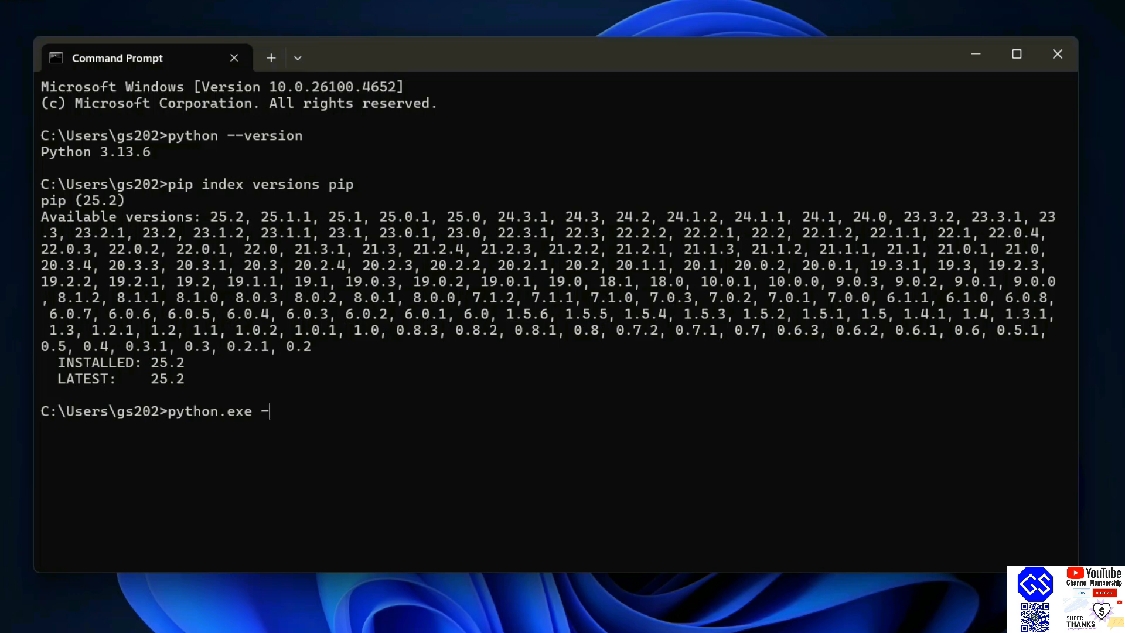
{"action": "type", "text": "m pip in"}
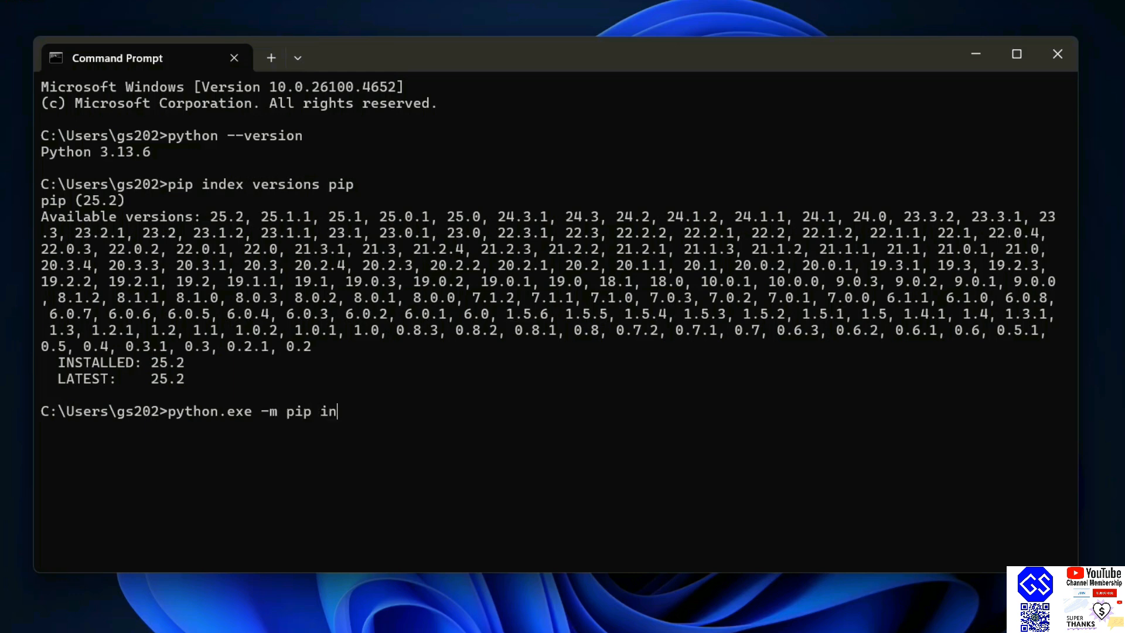
{"action": "type", "text": "stall --u"}
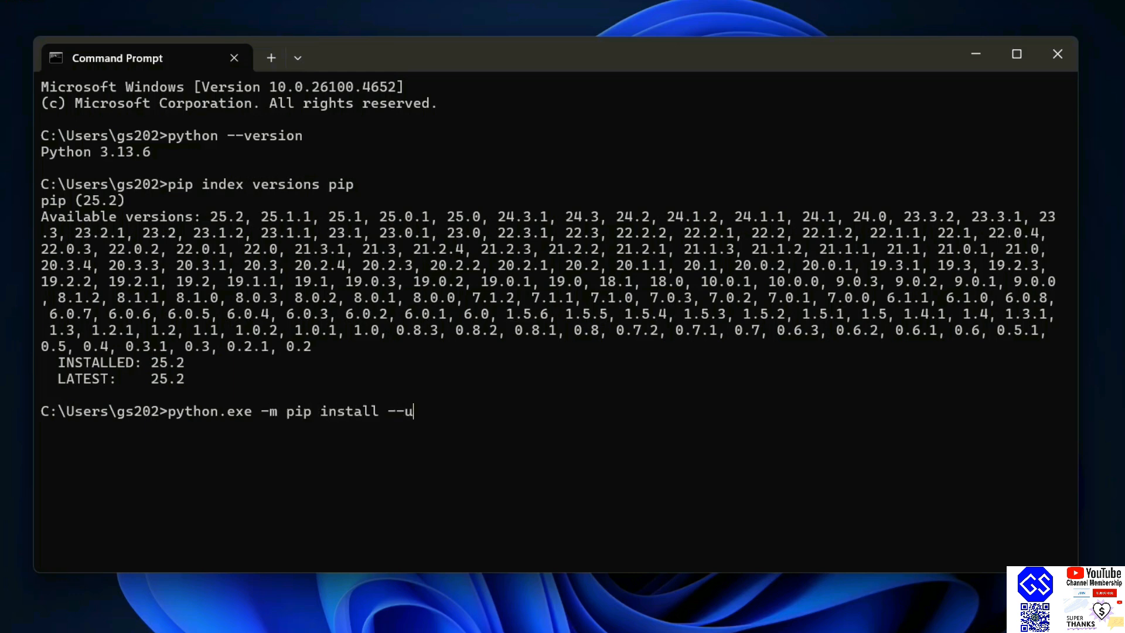
{"action": "type", "text": "pgrade pip"}
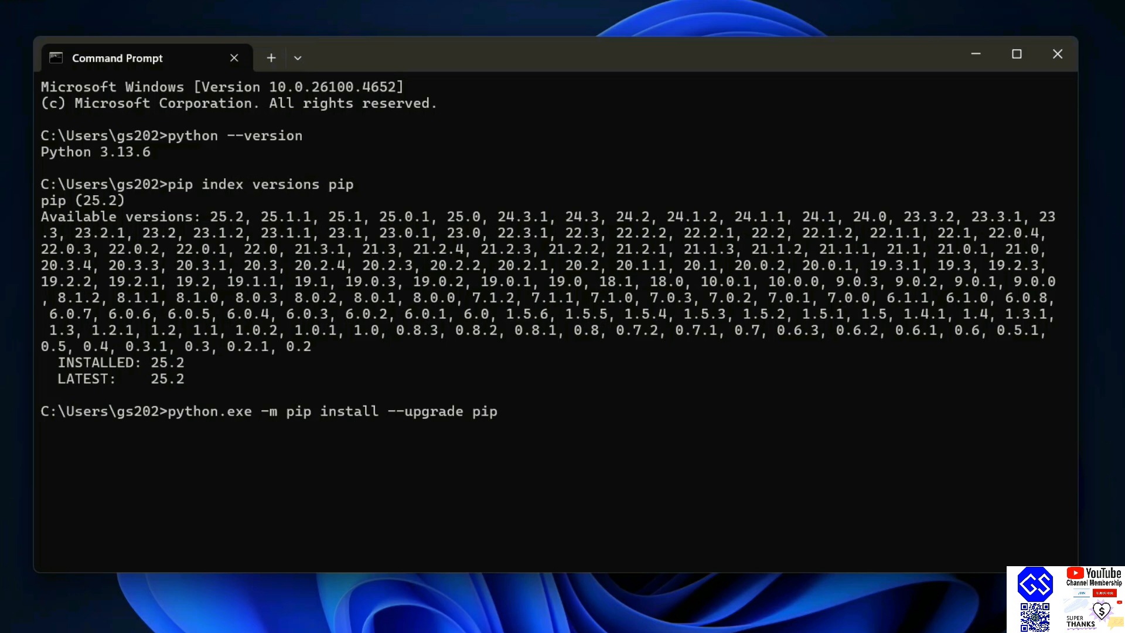
{"action": "key", "text": "Enter"}
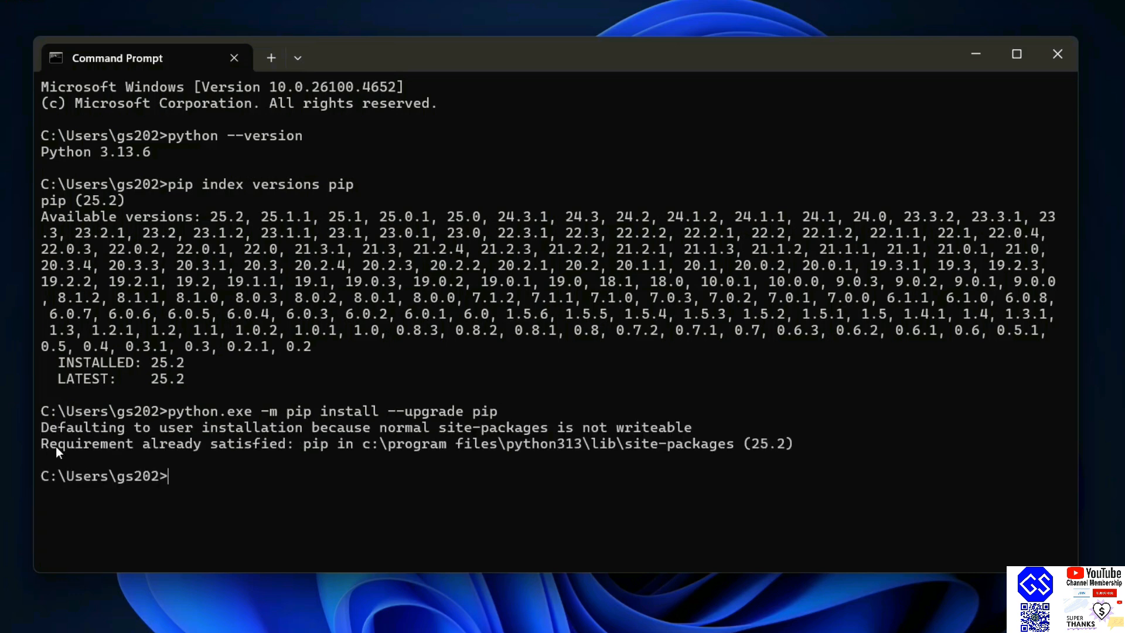
{"action": "mouse_move", "coordinate": [620, 445]}
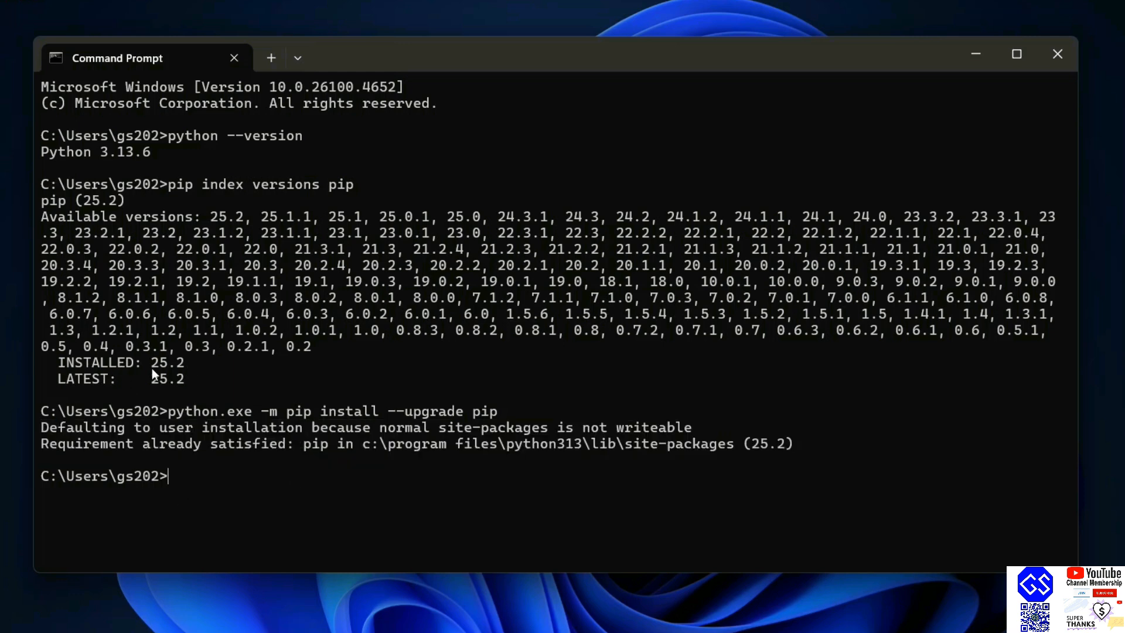
{"action": "mouse_move", "coordinate": [237, 390]}
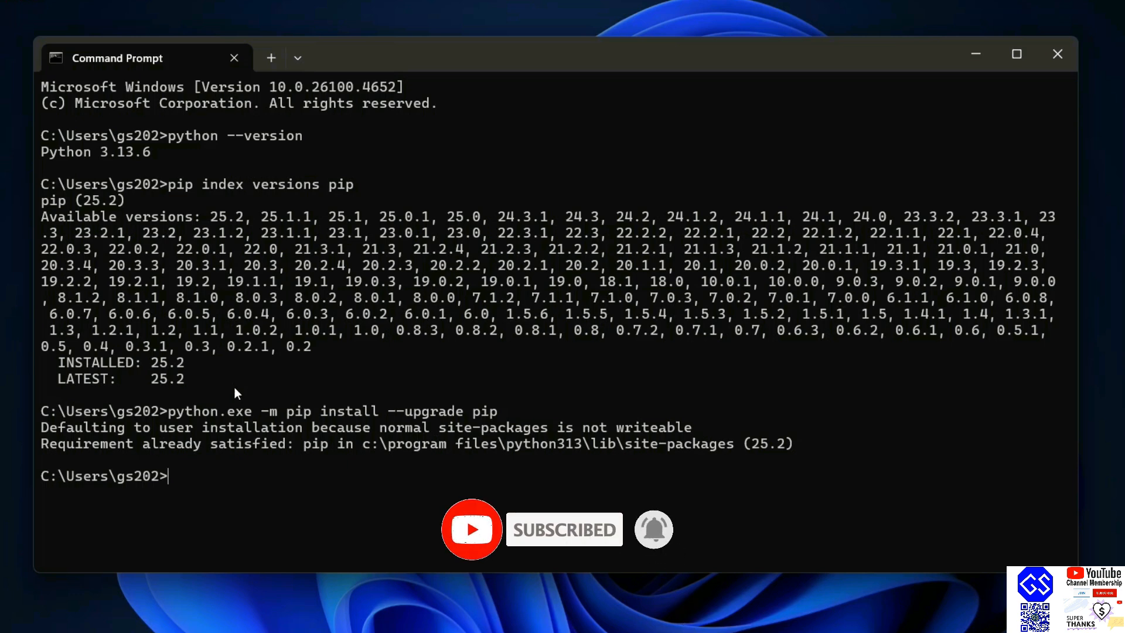
Clear the screen and run python -m pip install torch torchvision torchaudio.
{"action": "type", "text": "cl"}
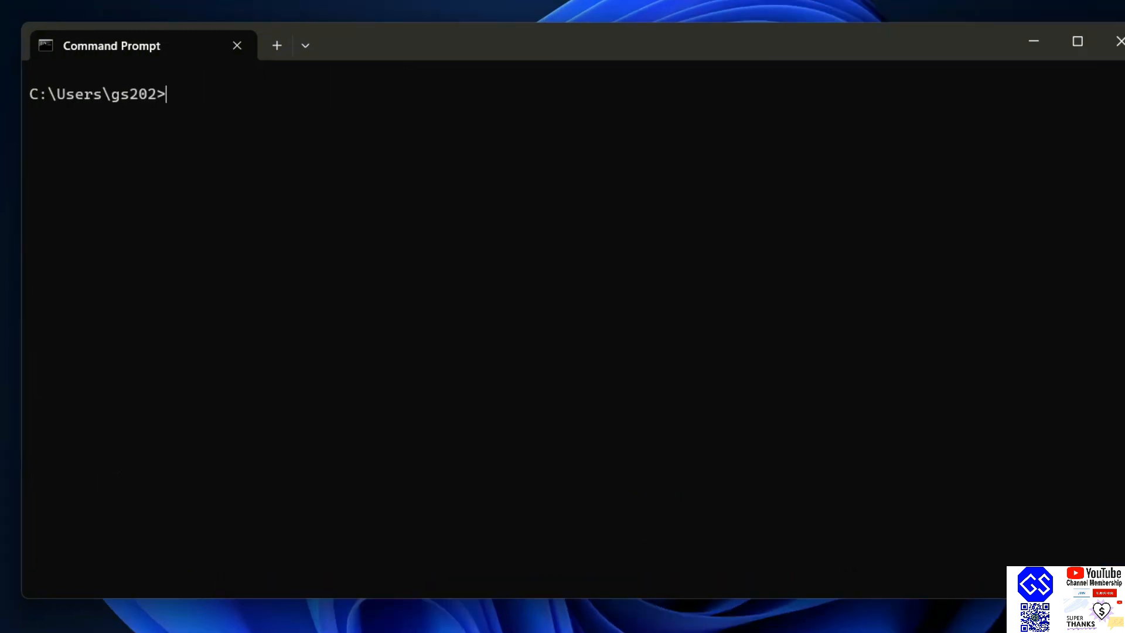
{"action": "type", "text": "pyt"}
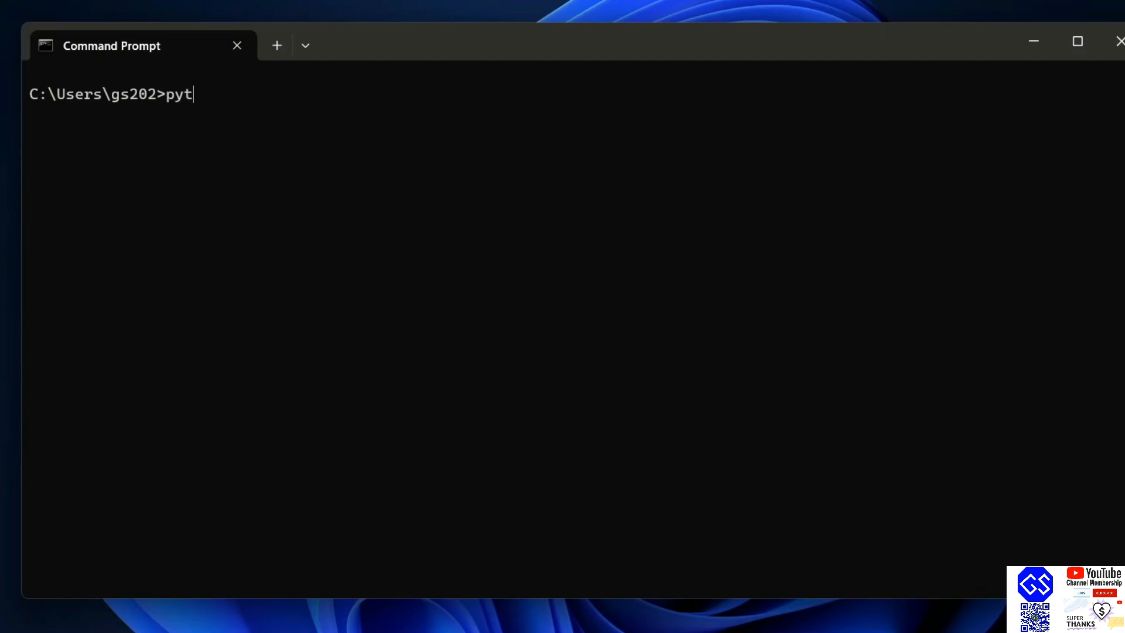
{"action": "type", "text": "hon -m"}
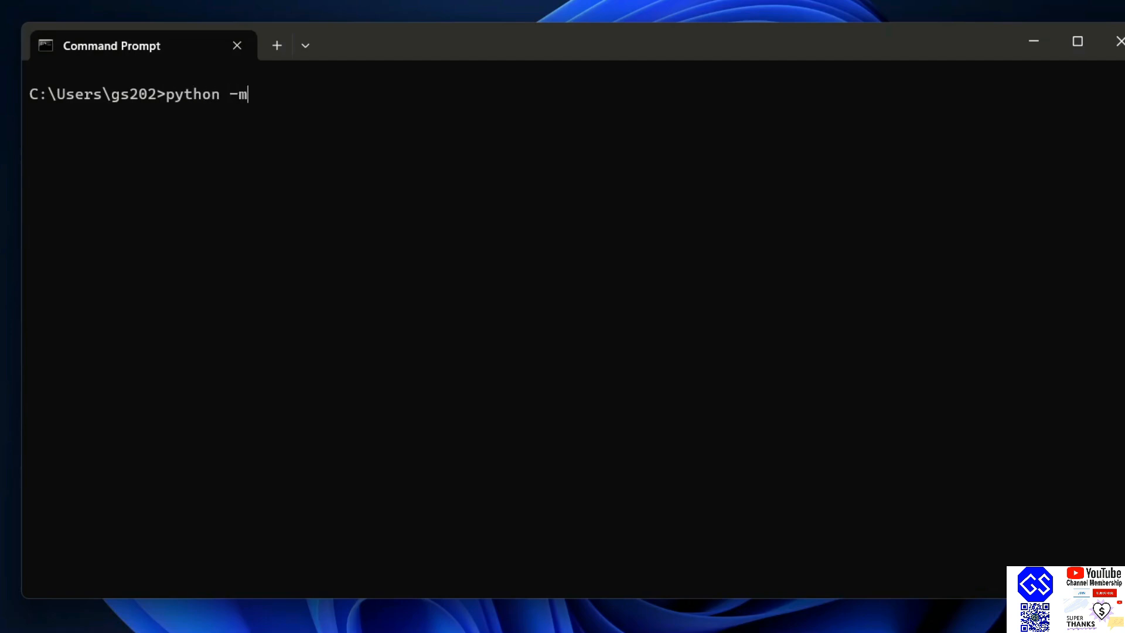
{"action": "type", "text": "pip ins"}
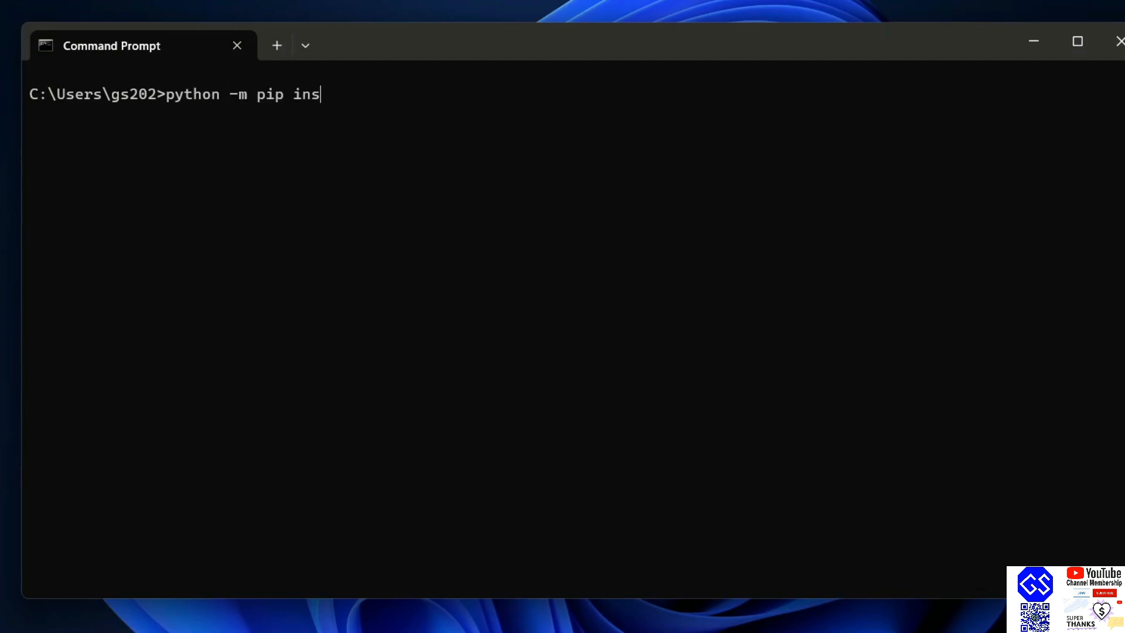
{"action": "type", "text": "tall"}
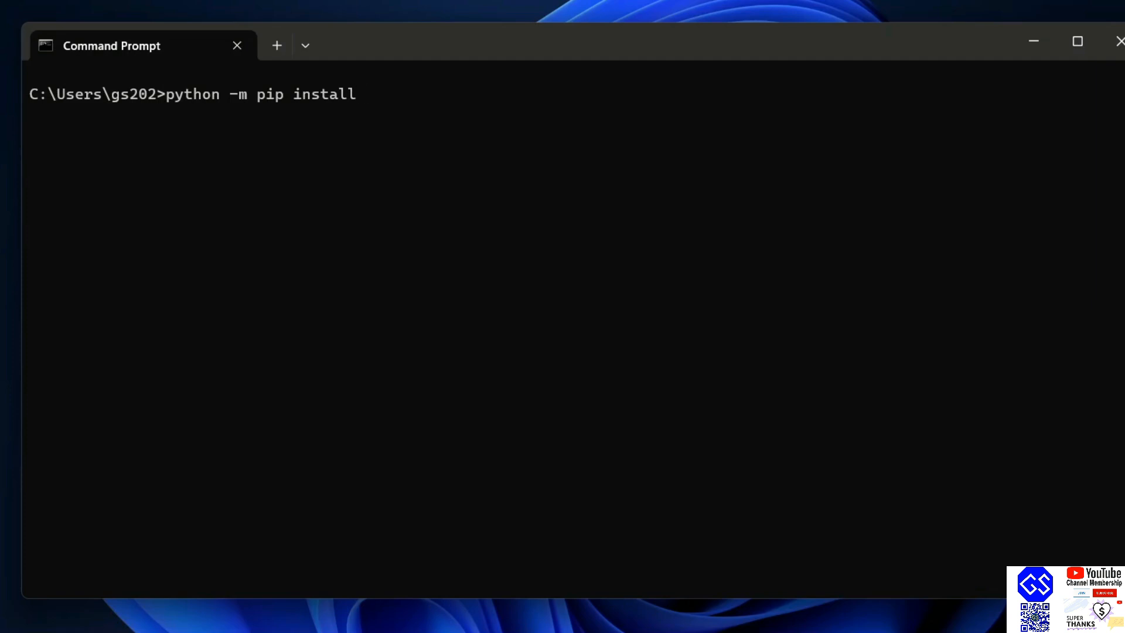
{"action": "type", "text": "to"}
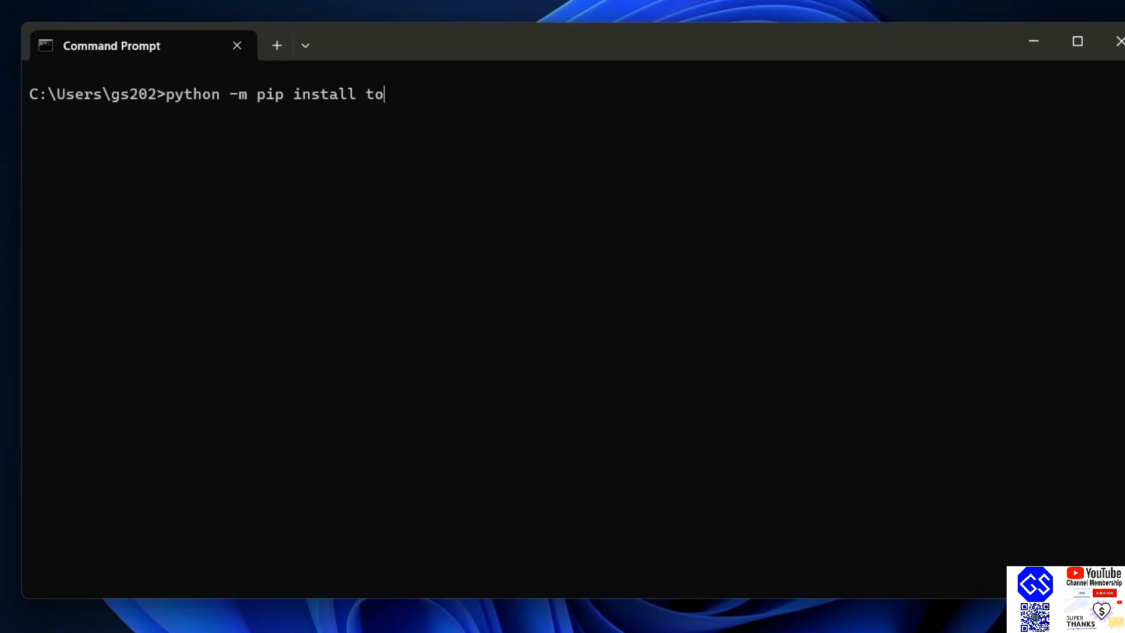
{"action": "type", "text": "rch"}
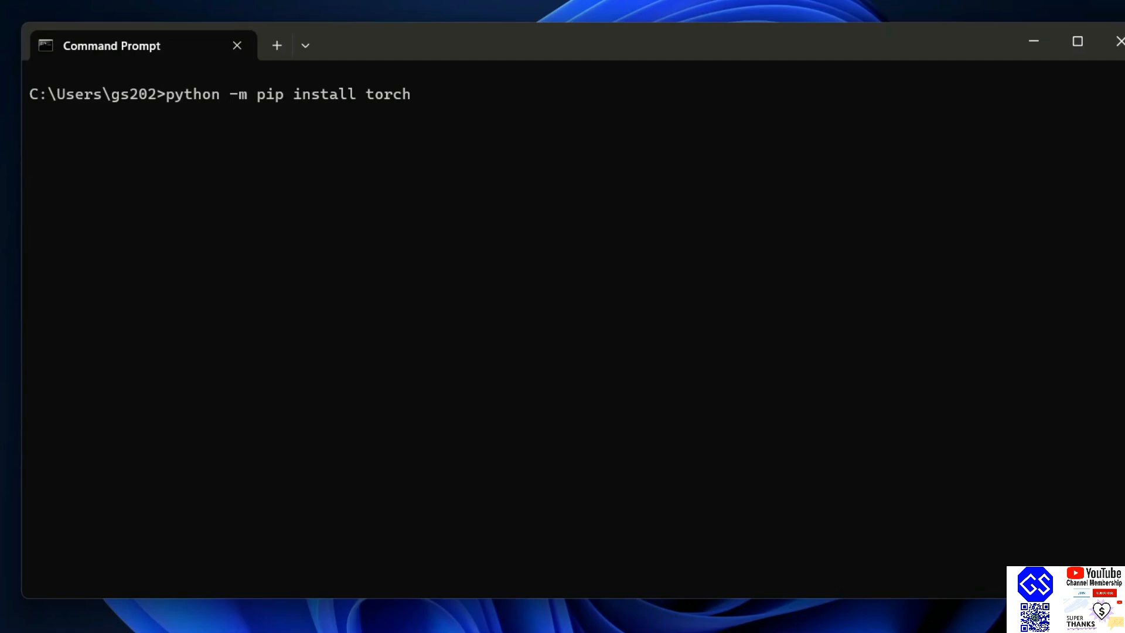
{"action": "type", "text": "tor"}
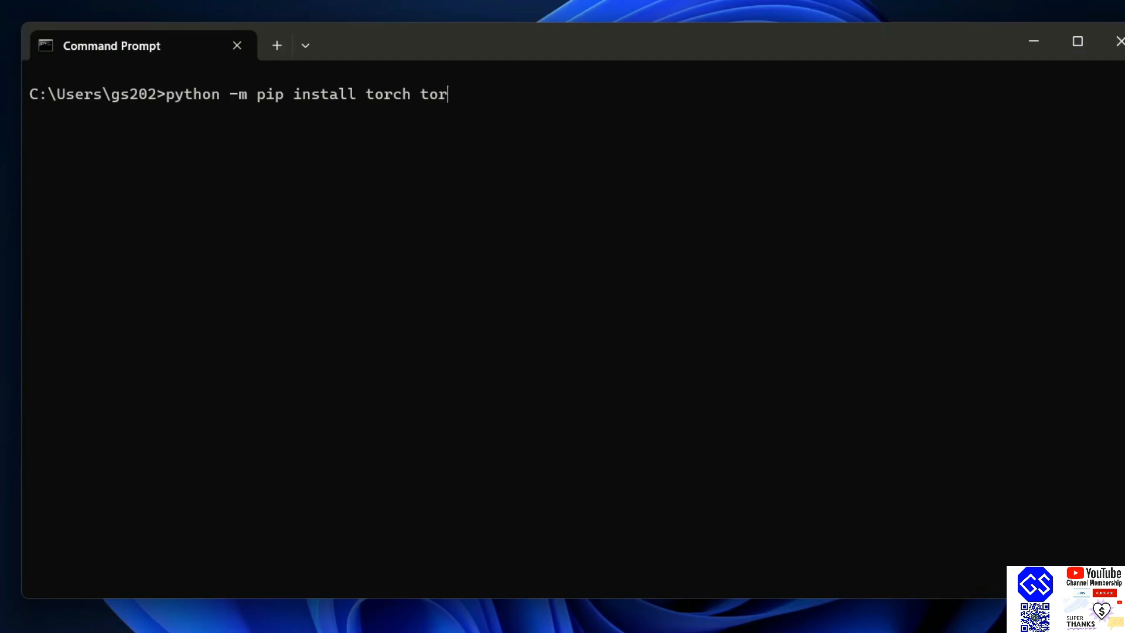
{"action": "type", "text": "chvis"}
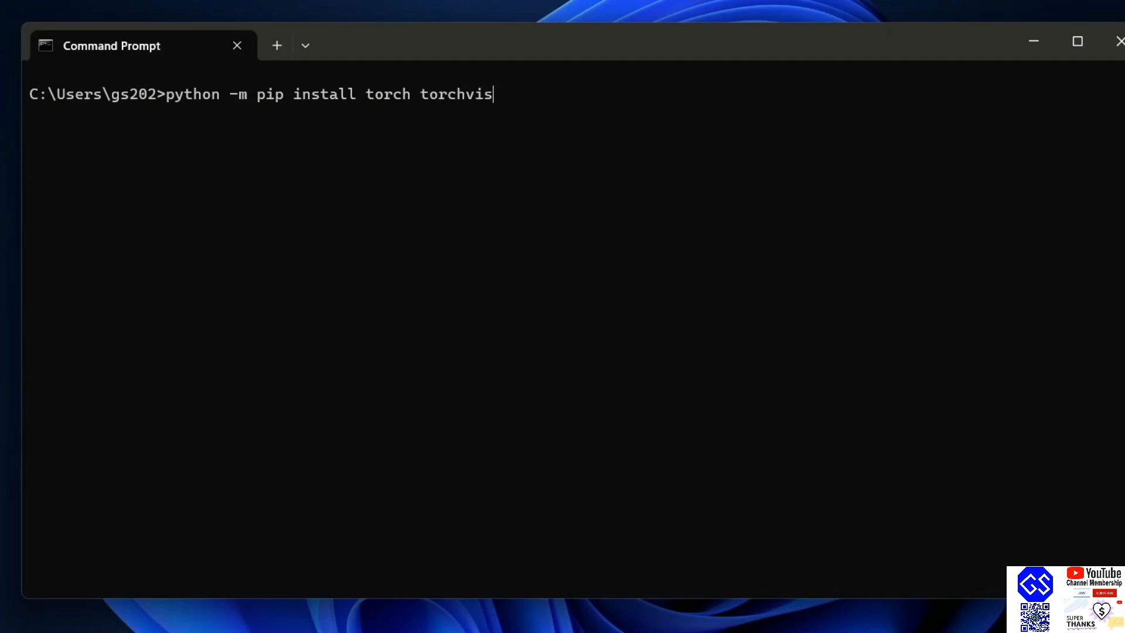
{"action": "type", "text": "ion"}
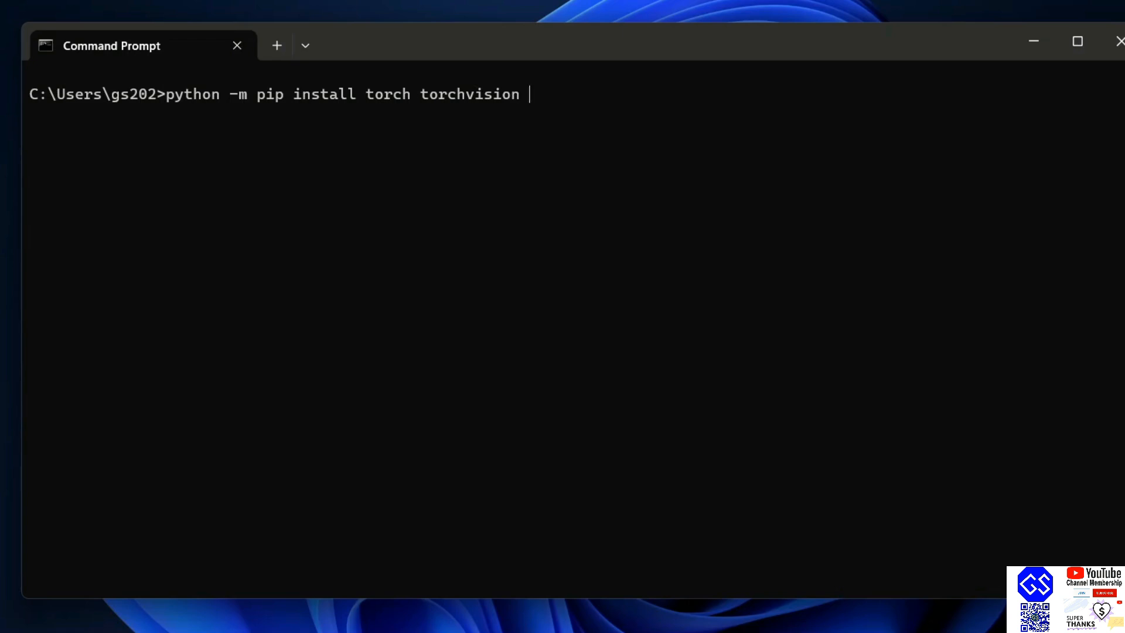
{"action": "type", "text": "torch"}
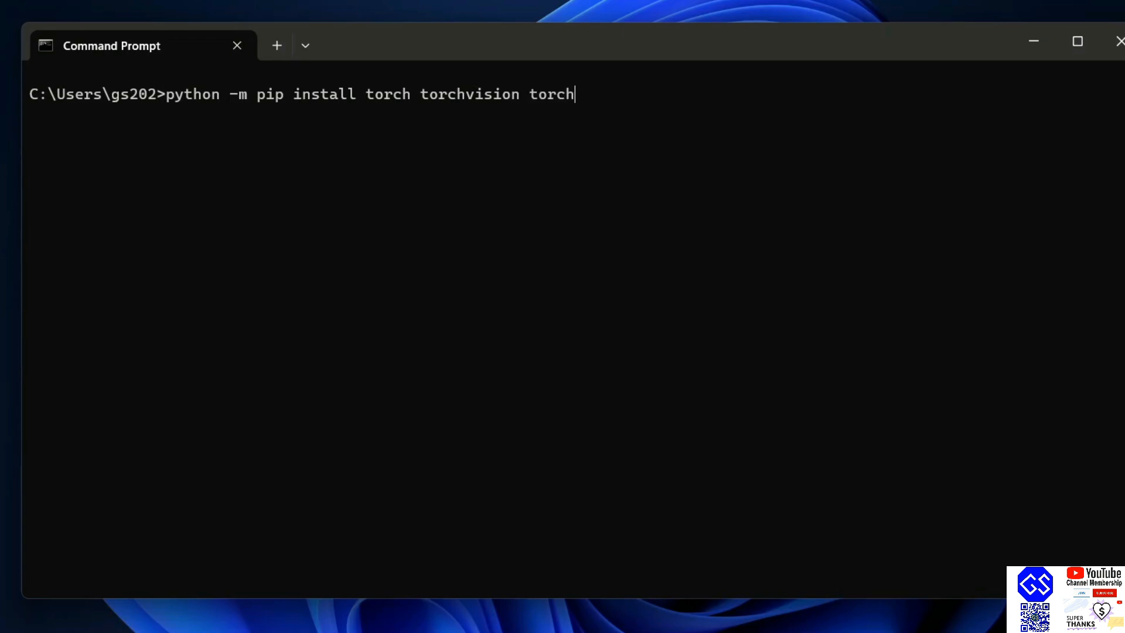
{"action": "type", "text": "audio"}
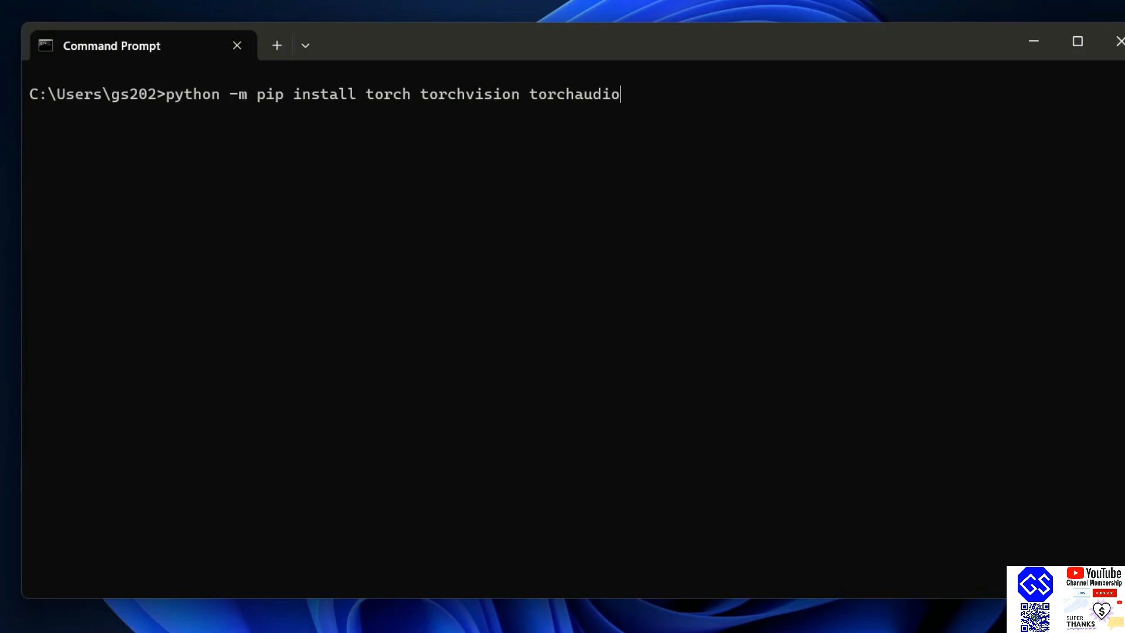
{"action": "key", "text": "Enter"}
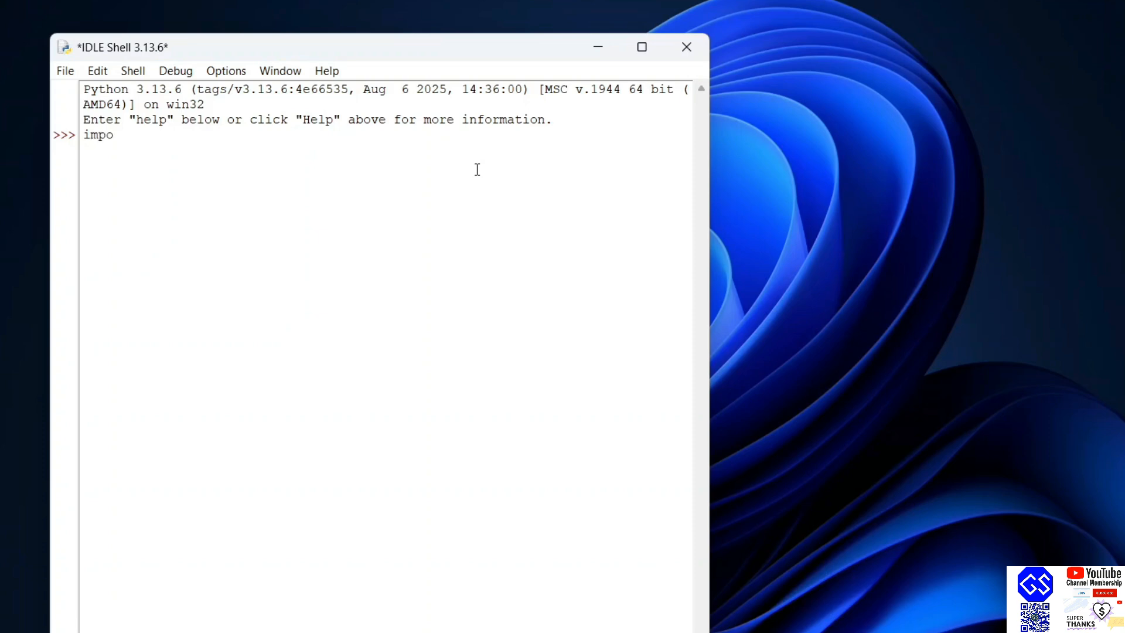
Run import torch and print(torch.__version__) in IDLE, showing 2.8.0+cpu.
{"action": "type", "text": "rt torch"}
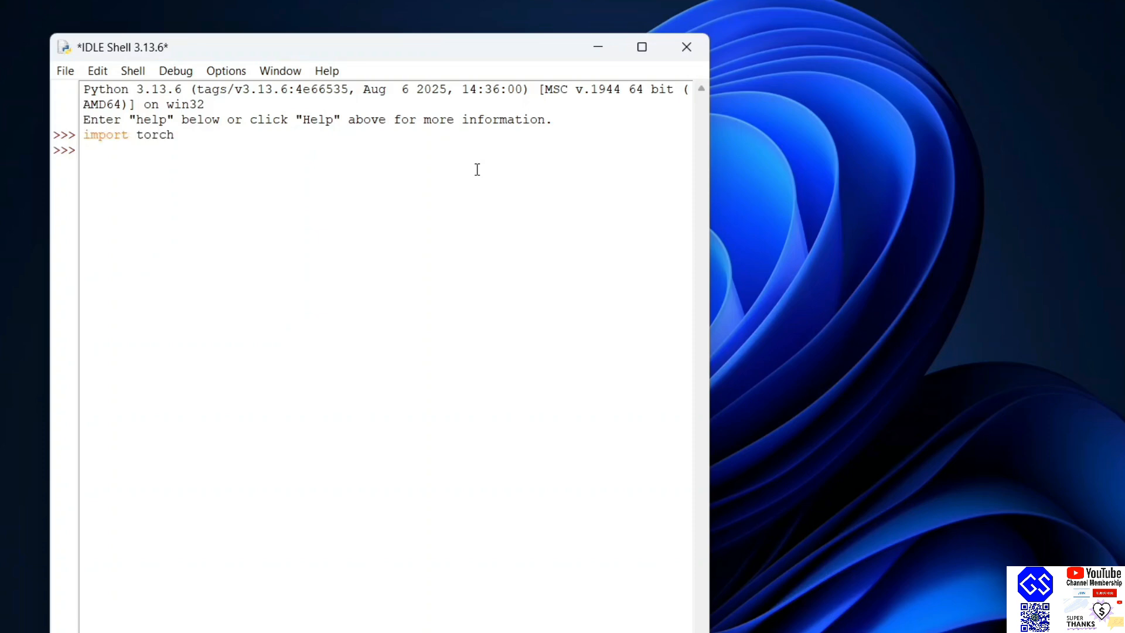
{"action": "type", "text": "print"}
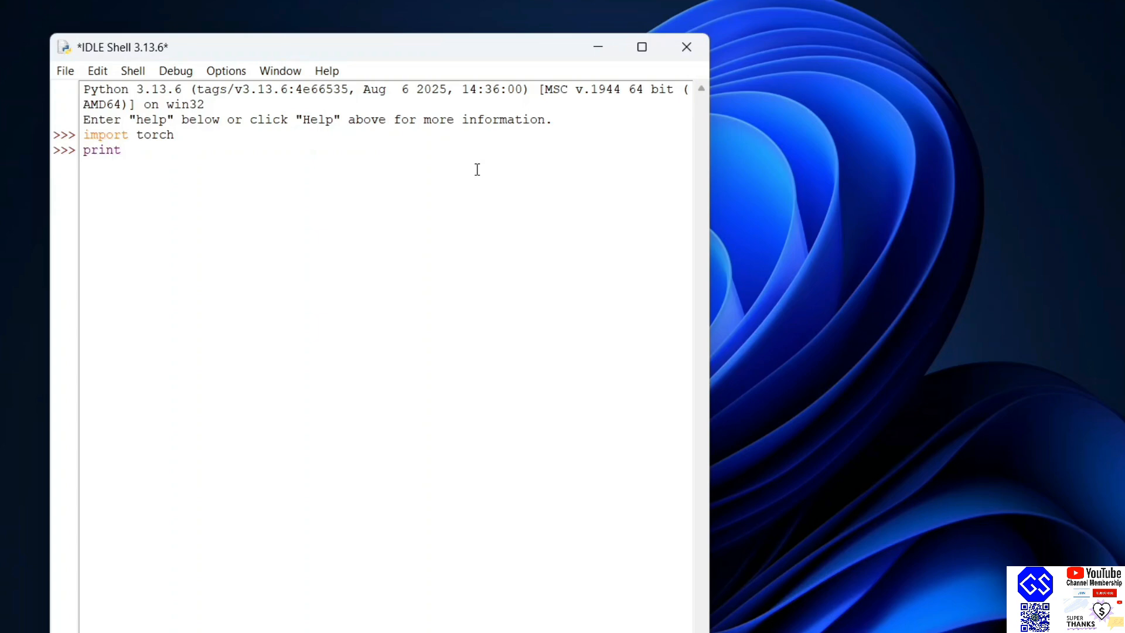
{"action": "type", "text": "(torch."}
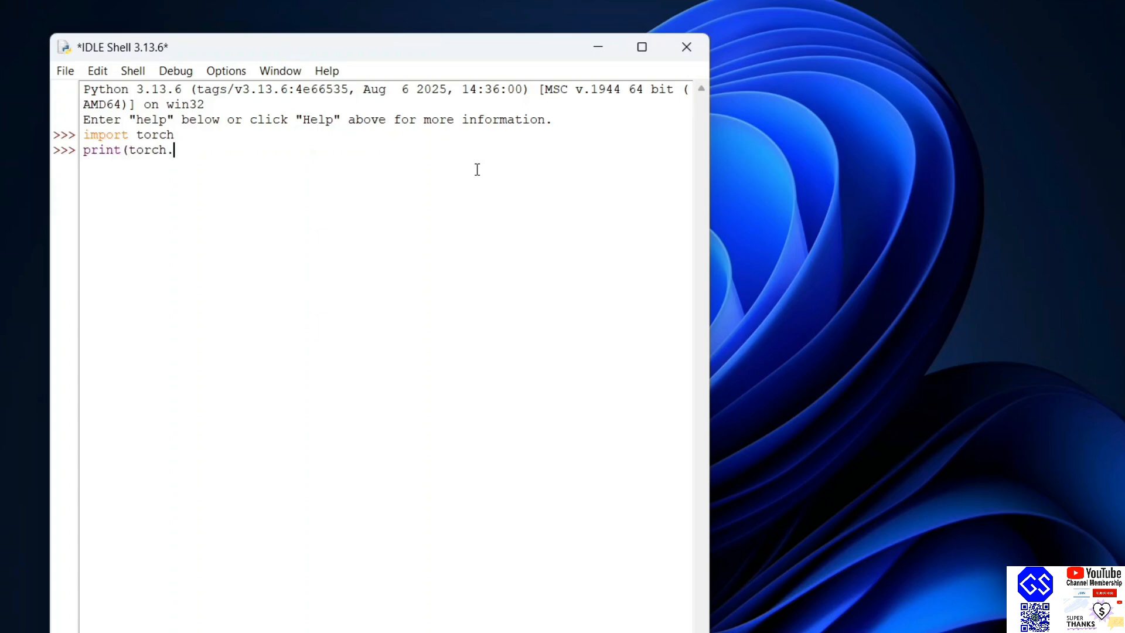
{"action": "type", "text": "__versi"}
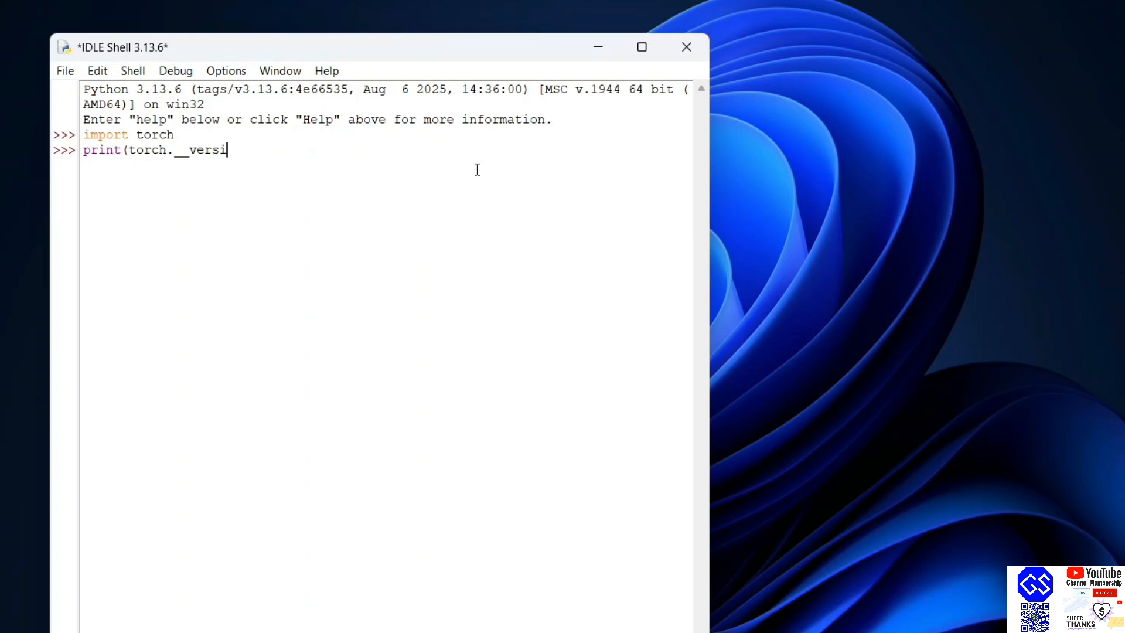
{"action": "type", "text": "on__)"}
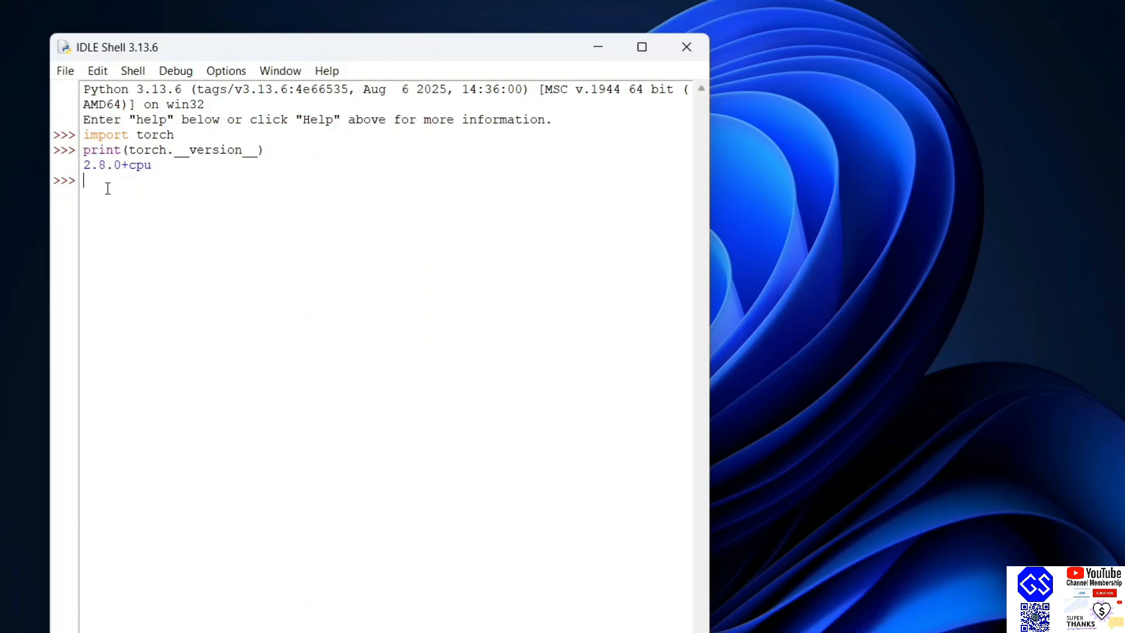
{"action": "mouse_move", "coordinate": [184, 182]}
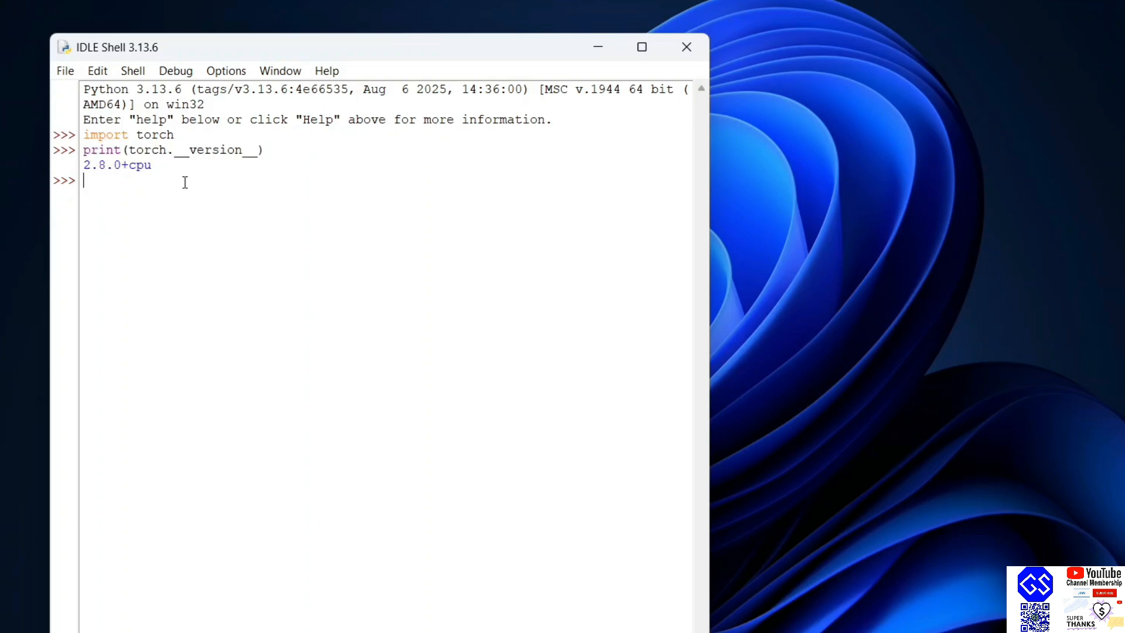
{"action": "mouse_move", "coordinate": [195, 177]}
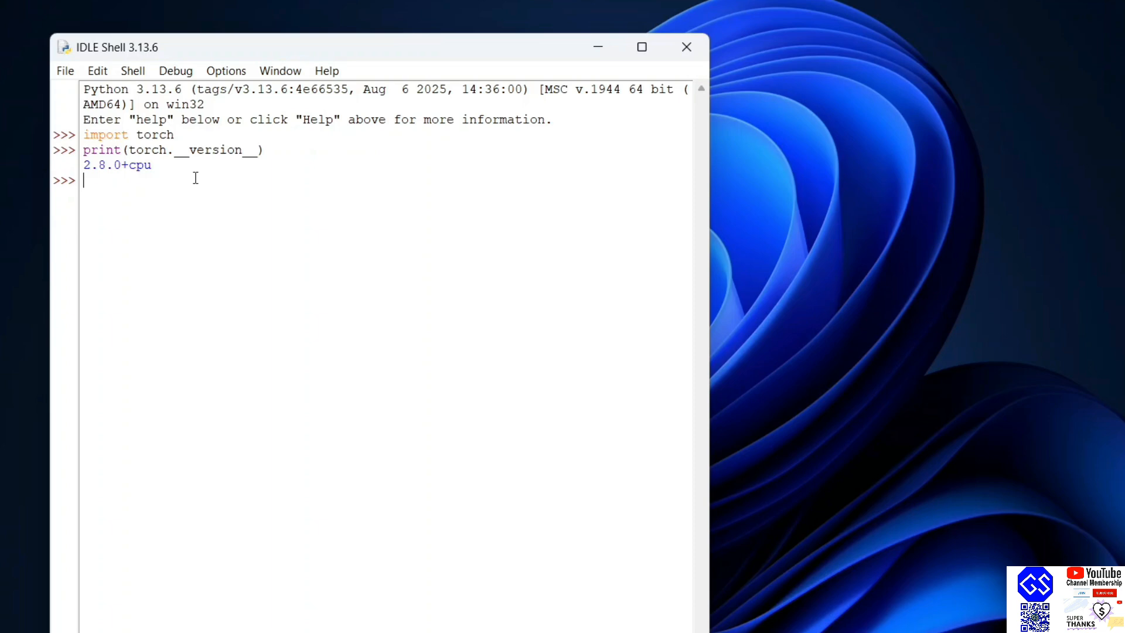
{"action": "mouse_move", "coordinate": [309, 209]}
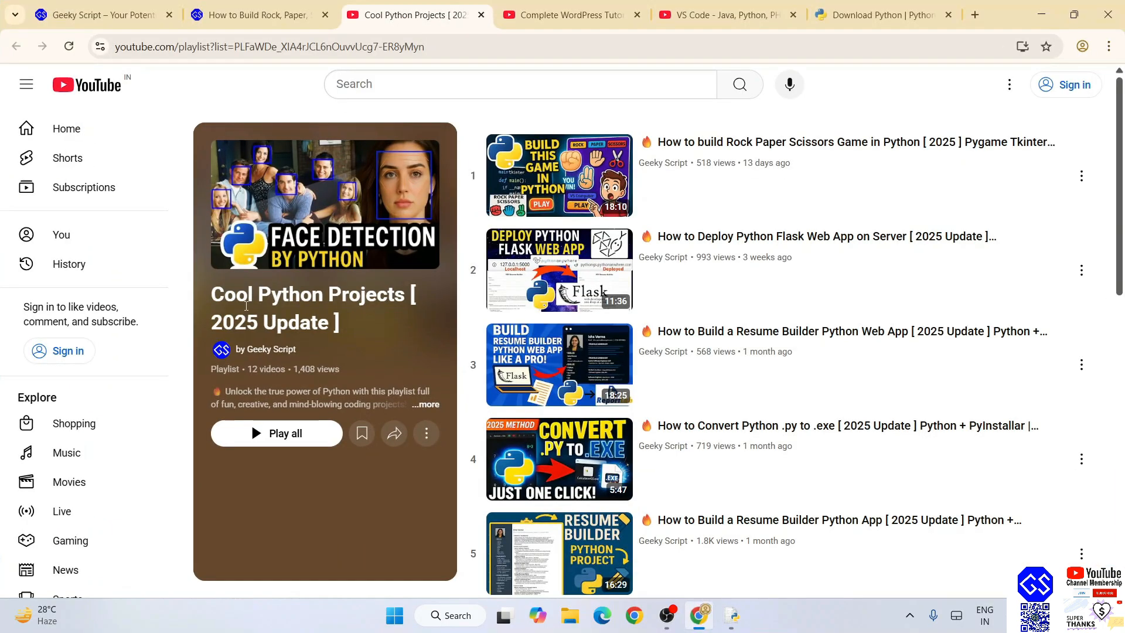
{"action": "scroll", "scroll_direction": "down", "scroll_amount": 3}
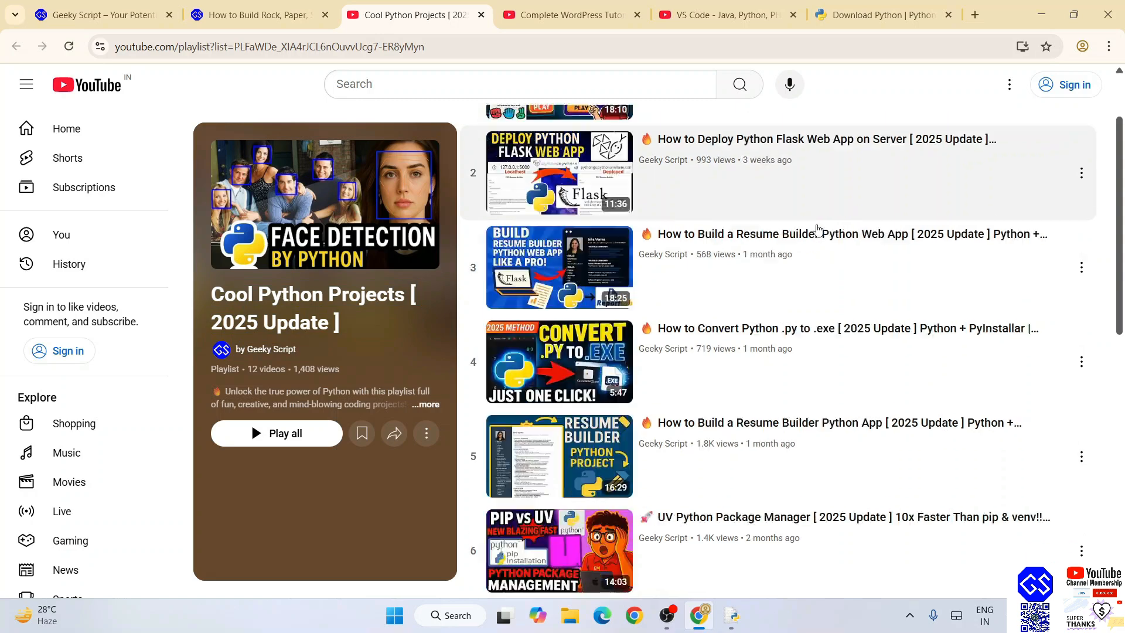
{"action": "scroll", "scroll_direction": "down", "scroll_amount": 3}
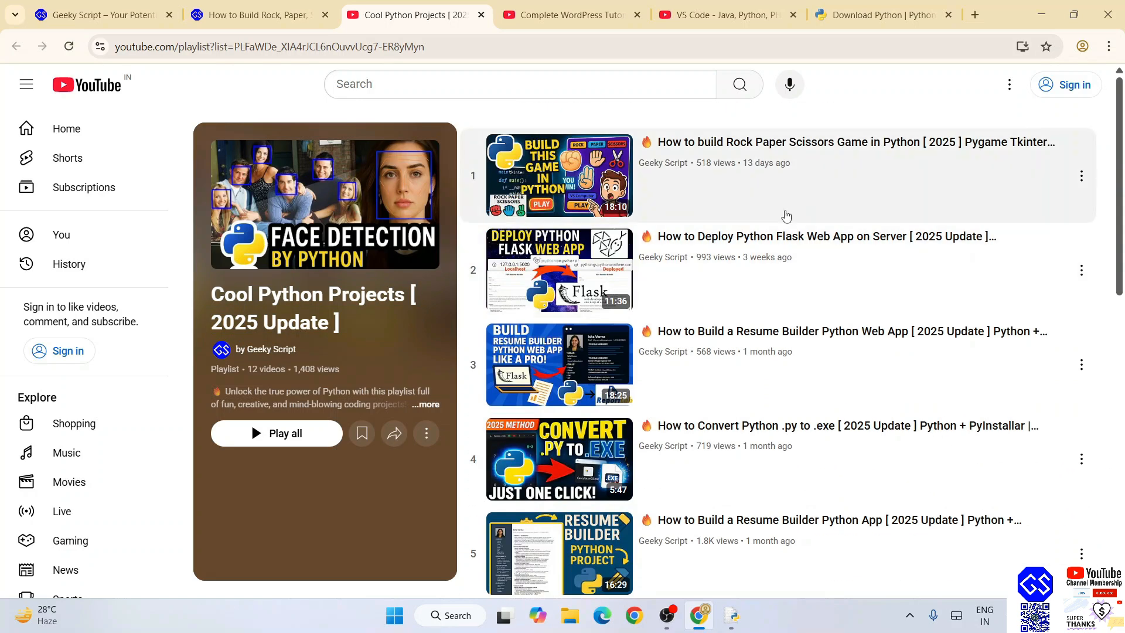
{"action": "mouse_move", "coordinate": [801, 270]}
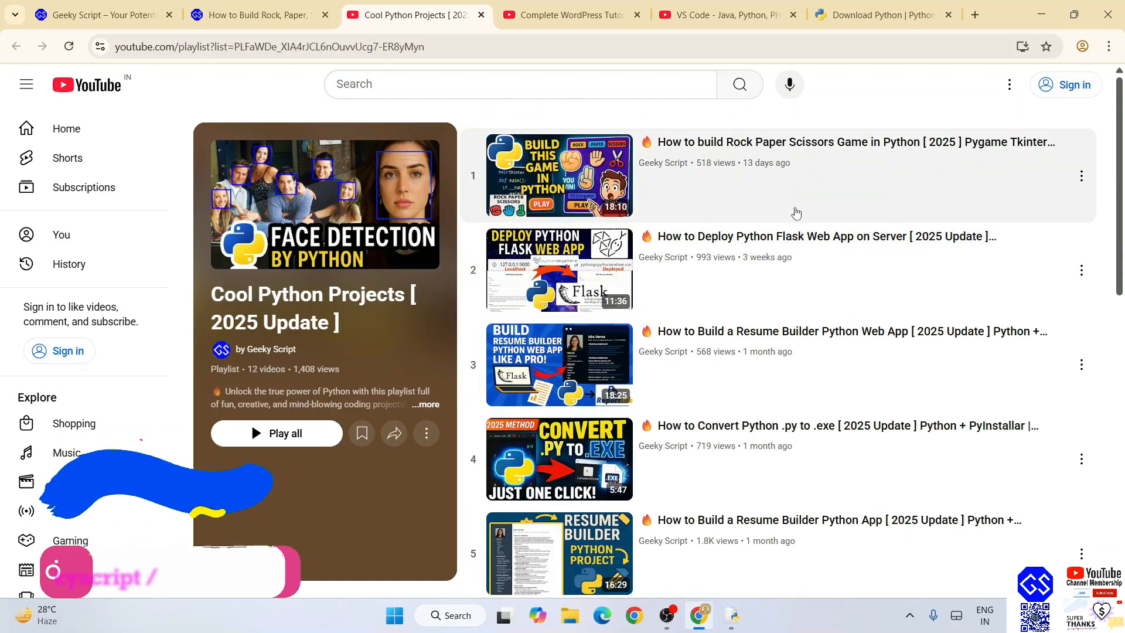
{"action": "left_click", "coordinate": [255, 14]}
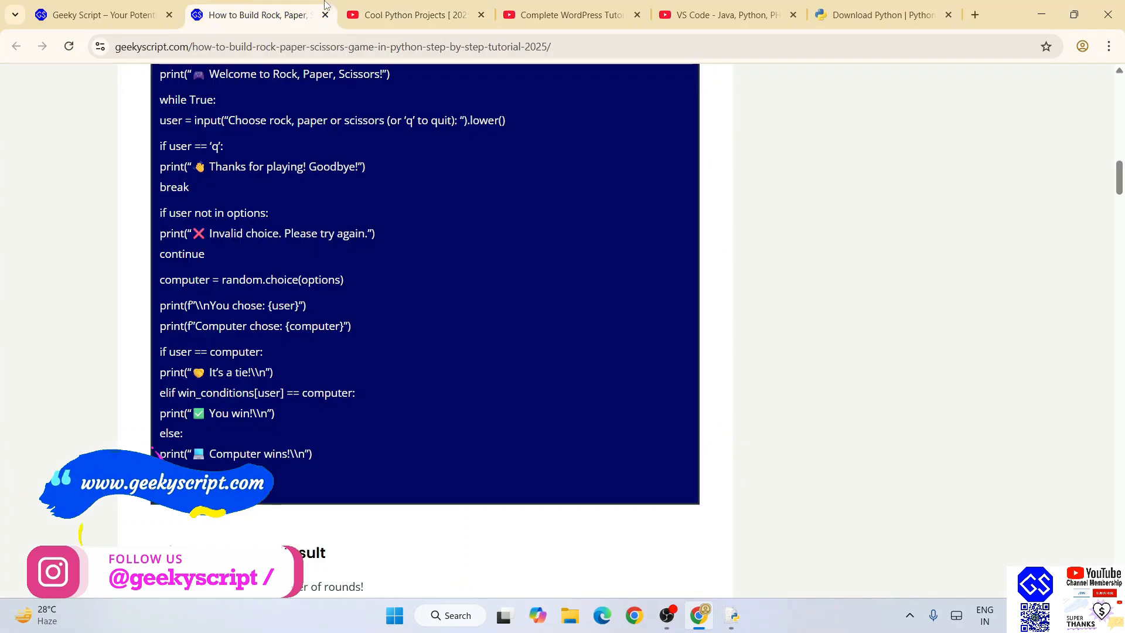
{"action": "scroll", "scroll_direction": "up", "scroll_amount": 3}
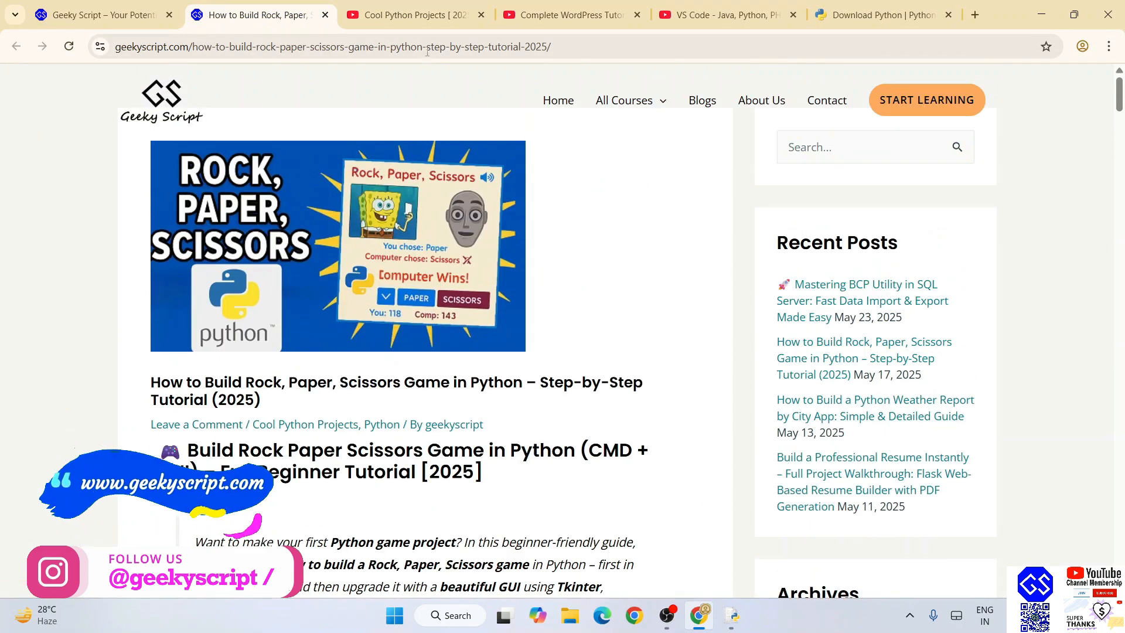
{"action": "left_click", "coordinate": [405, 14]}
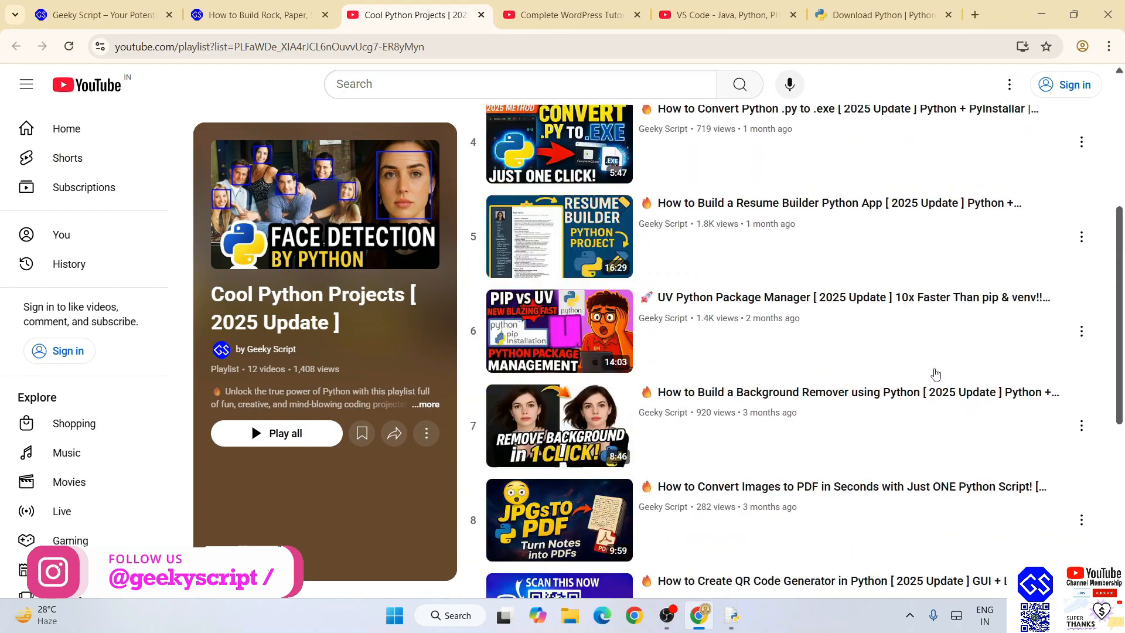
{"action": "scroll", "scroll_direction": "up", "scroll_amount": 3}
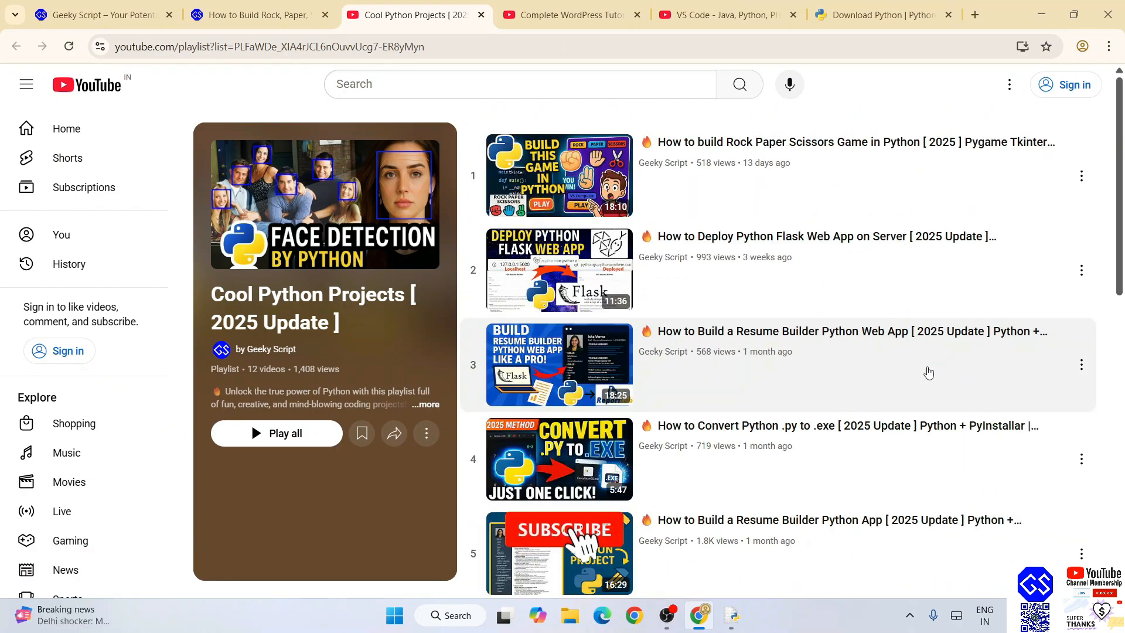